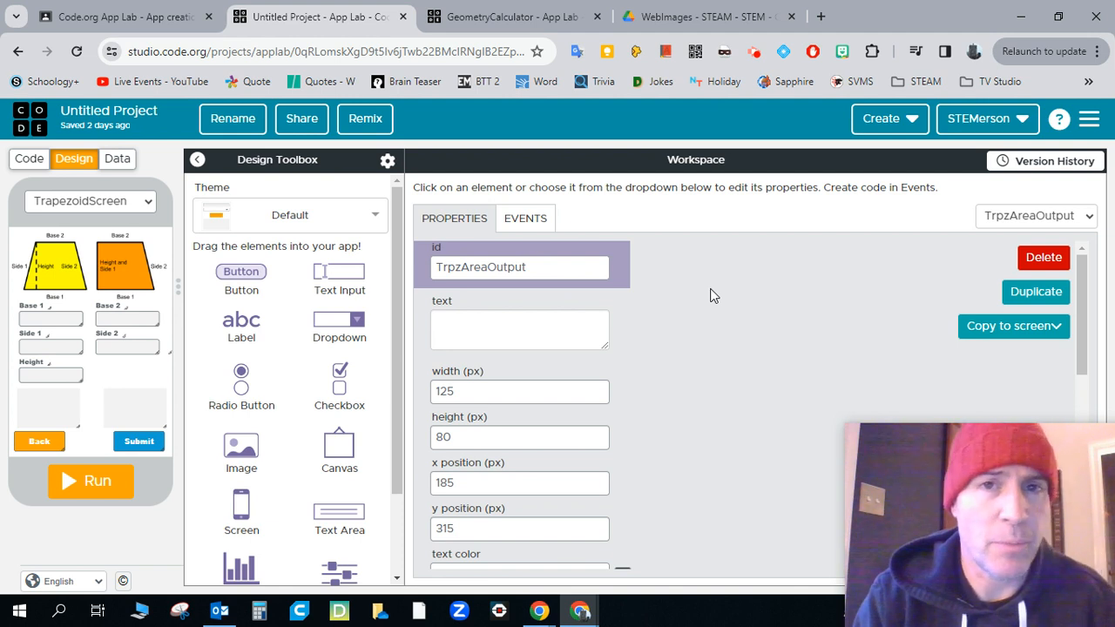
mouse_move(621, 186)
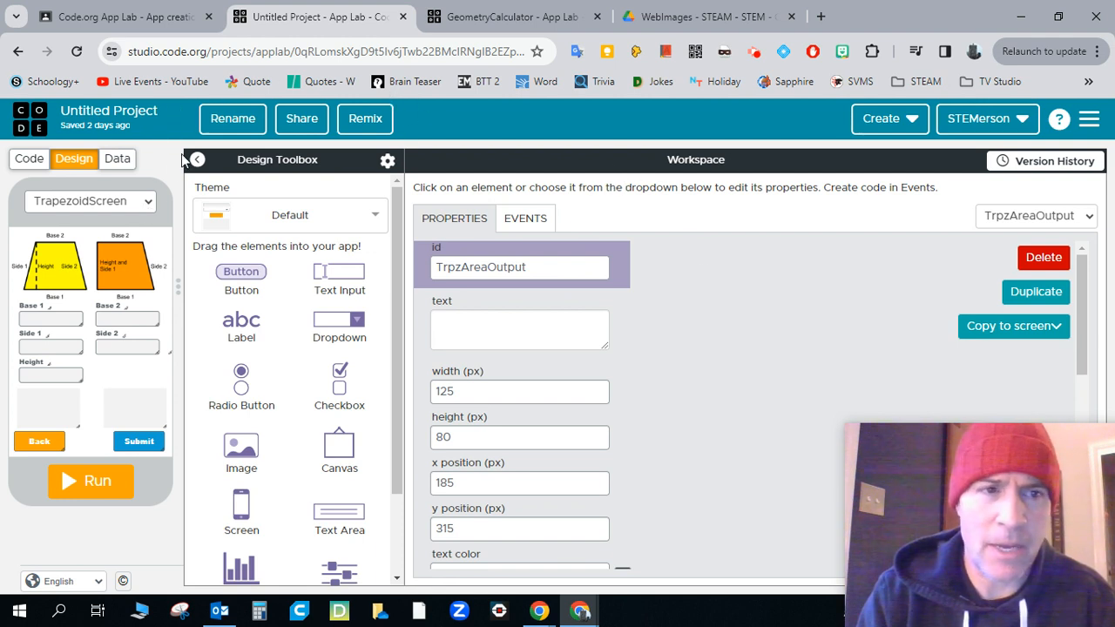
- Switch the app preview from the trapezoid area screen to StartScreen
click(91, 200)
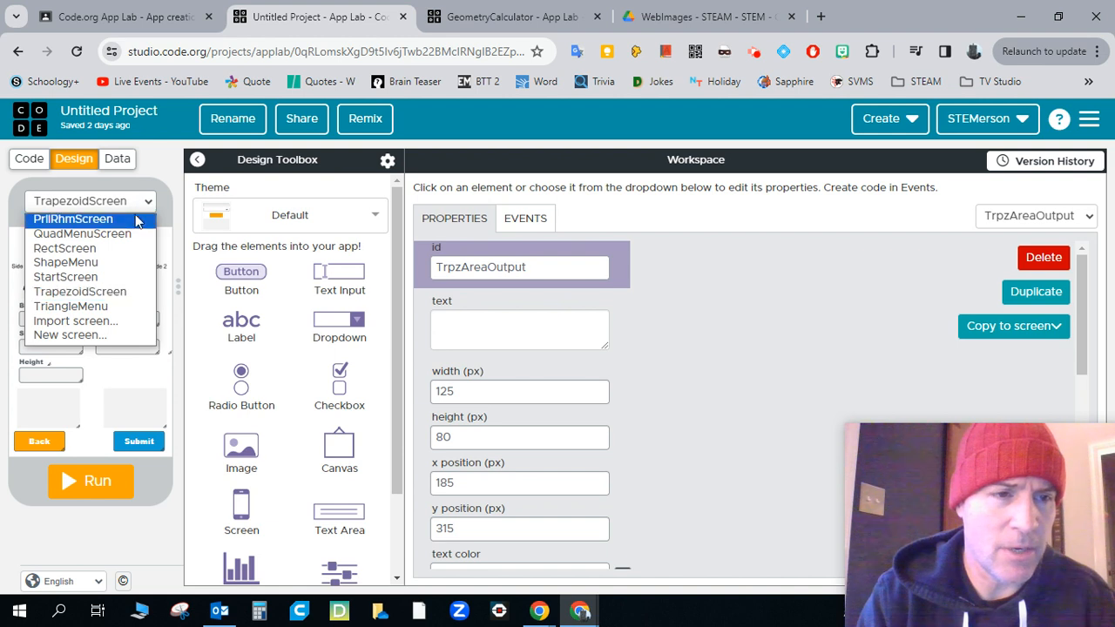
mouse_move(66, 261)
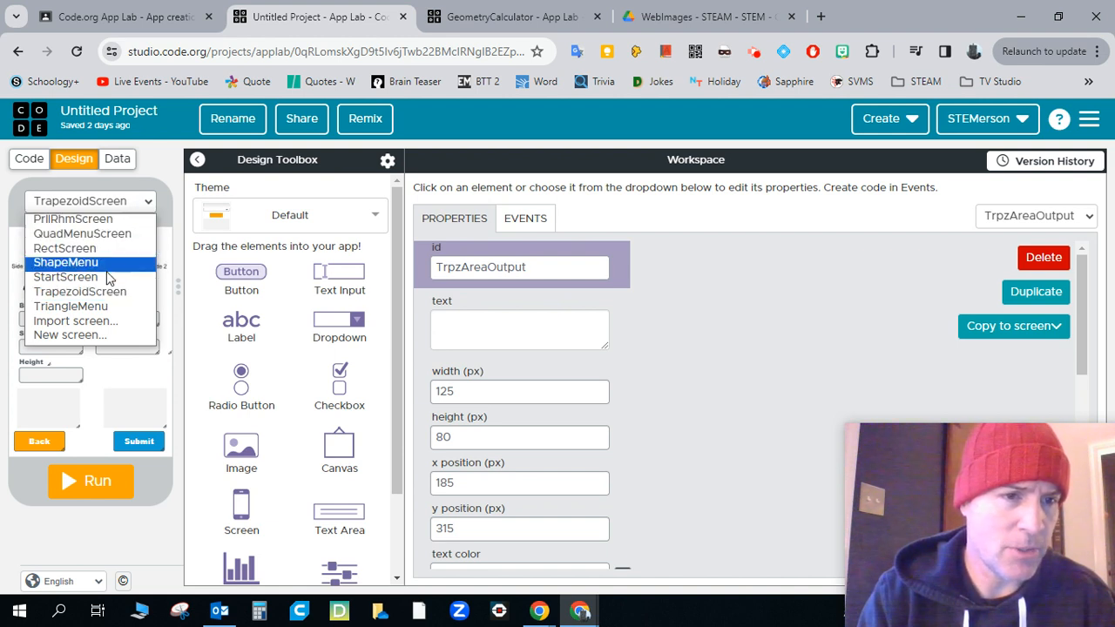
click(67, 277)
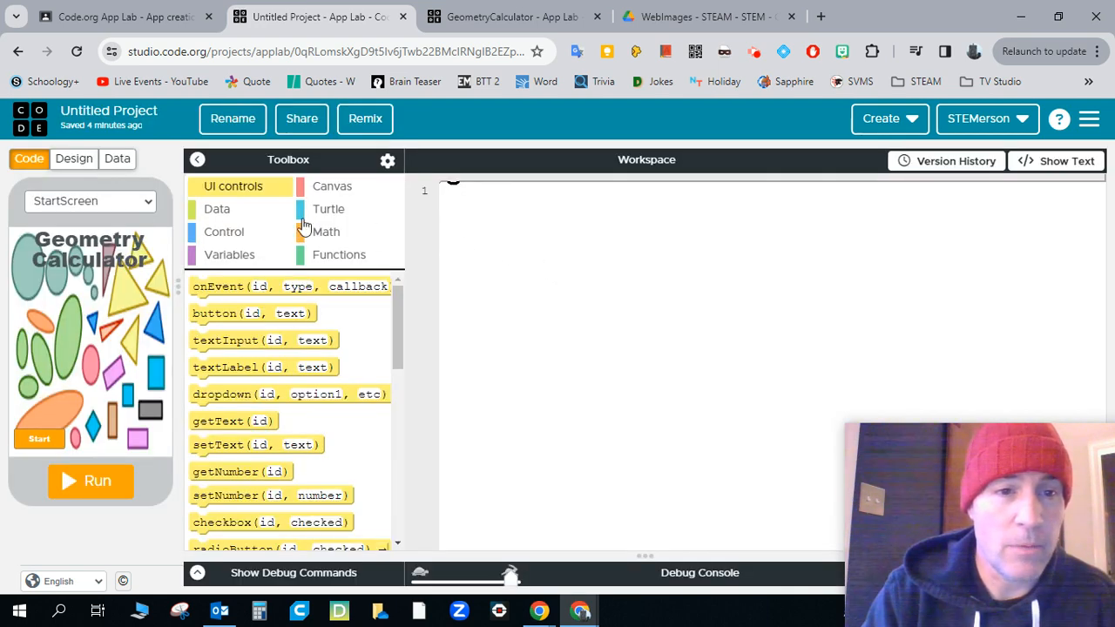
click(73, 157)
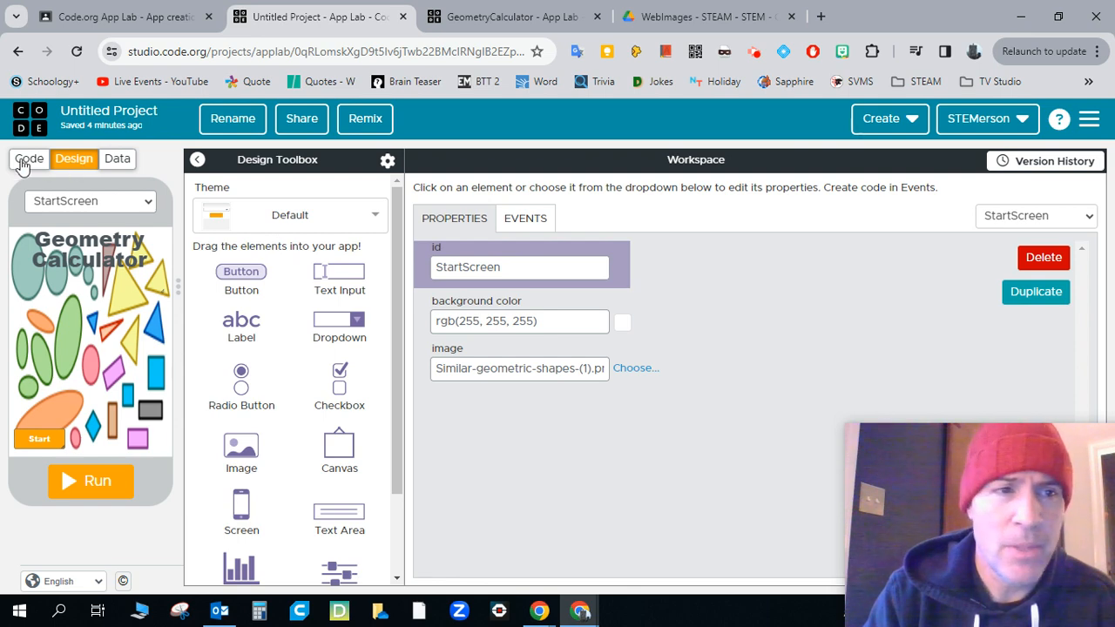
click(28, 159)
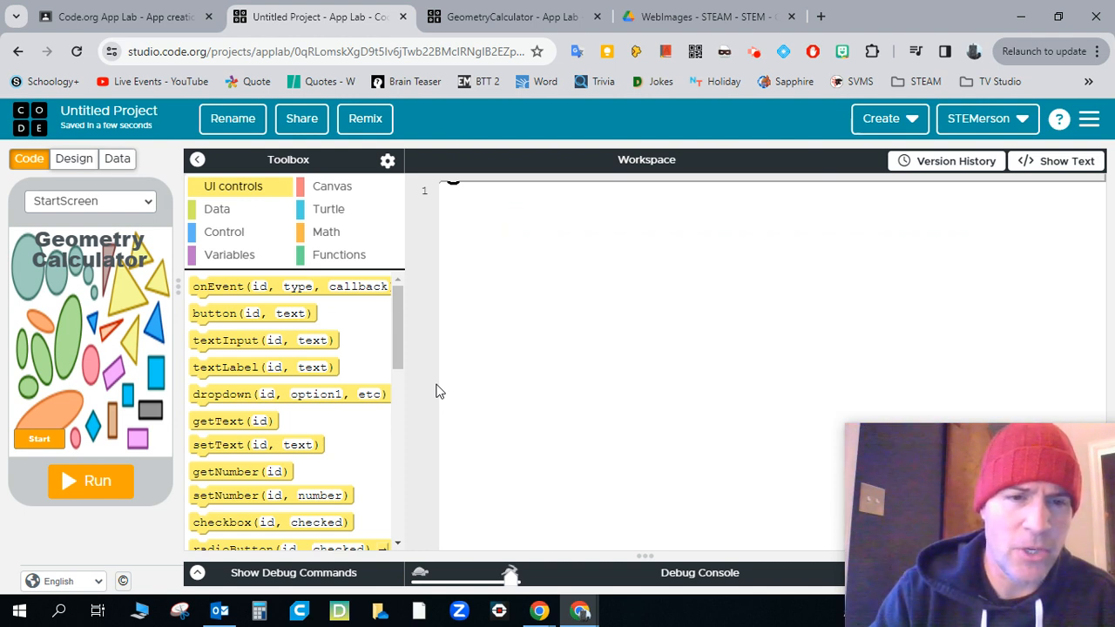
mouse_move(439, 380)
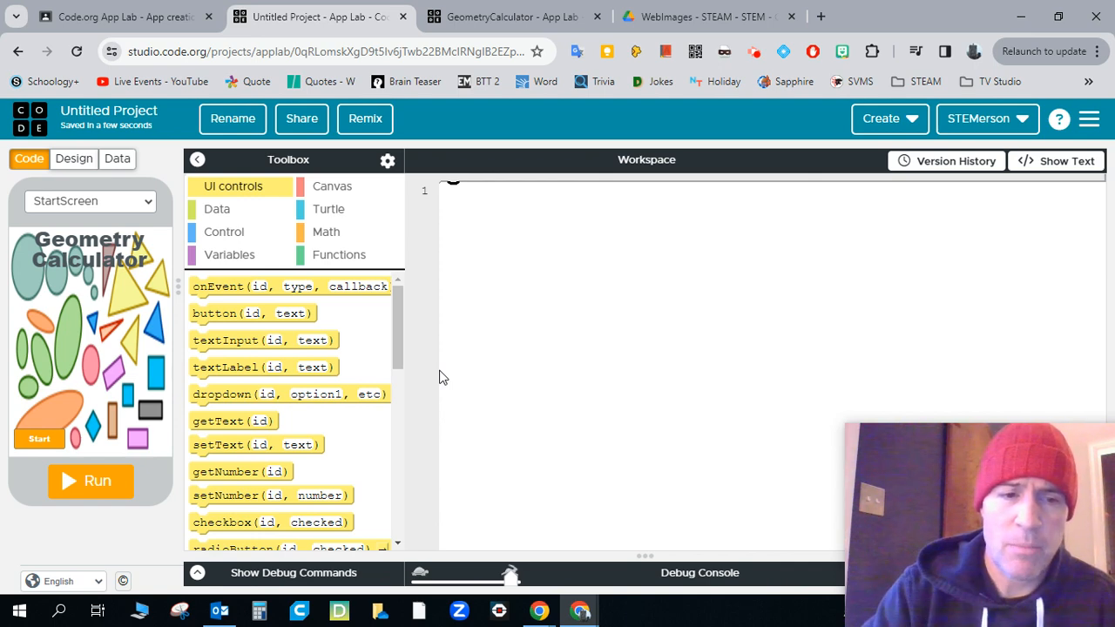
mouse_move(299, 360)
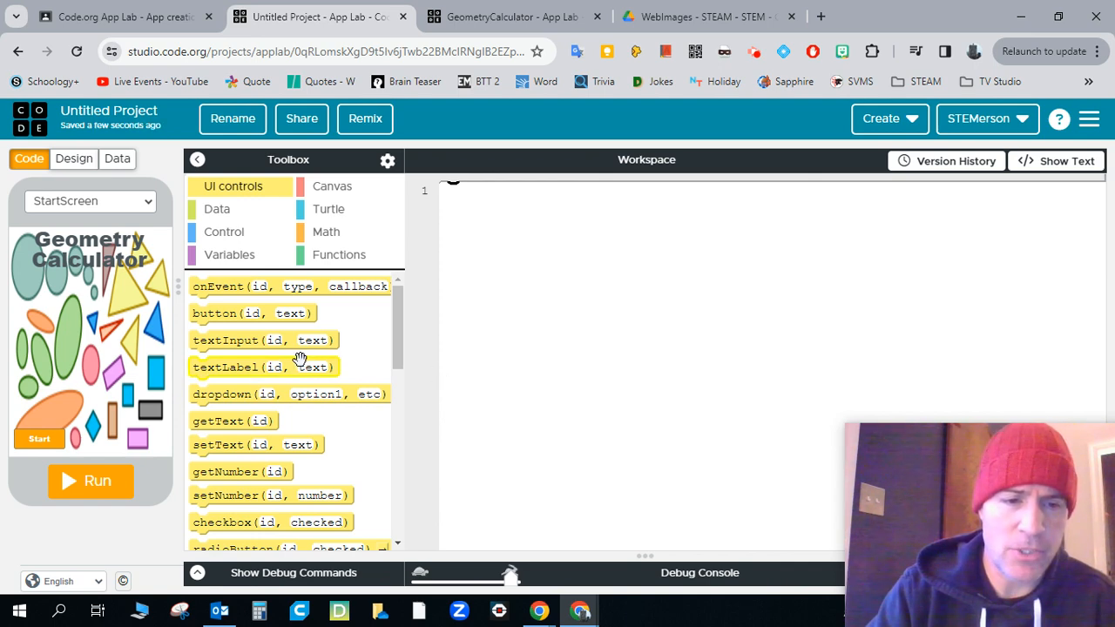
scroll(down, 3)
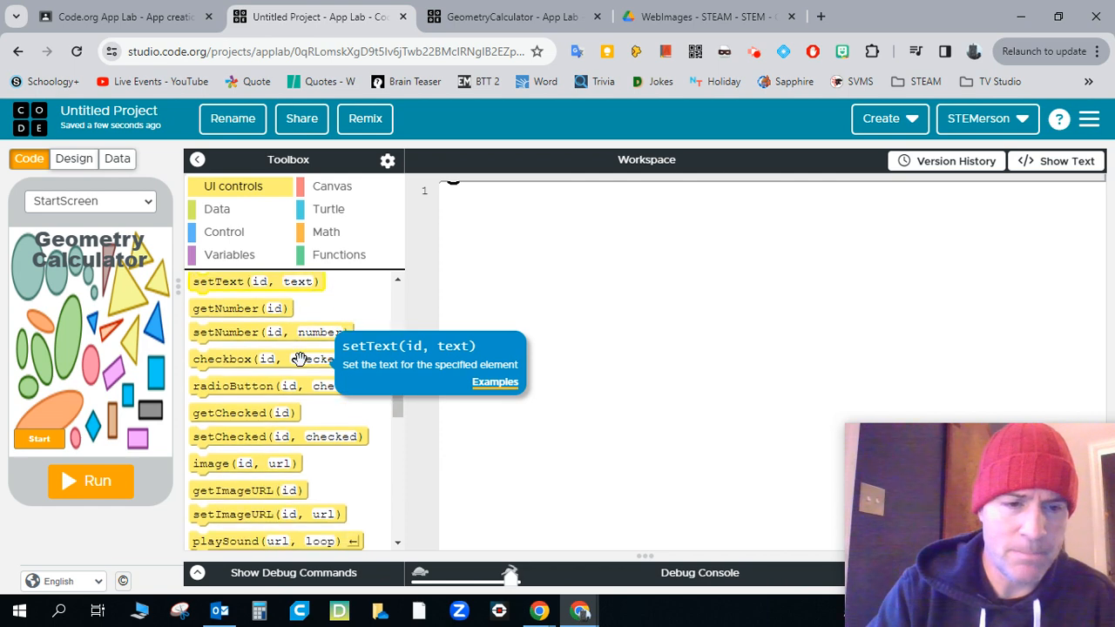
scroll(down, 3)
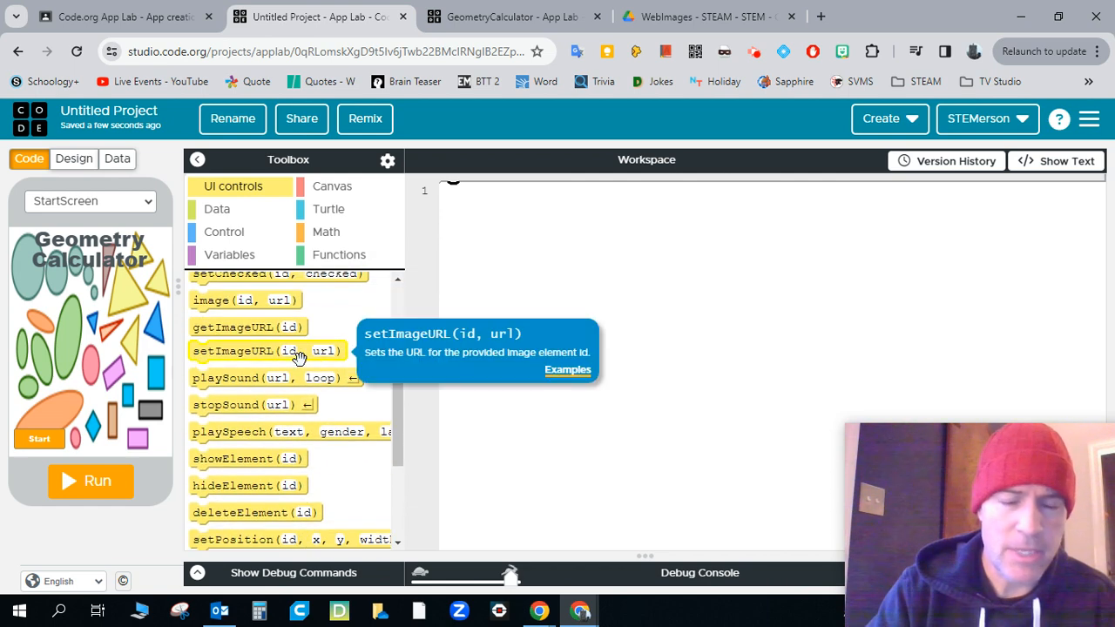
scroll(up, 3)
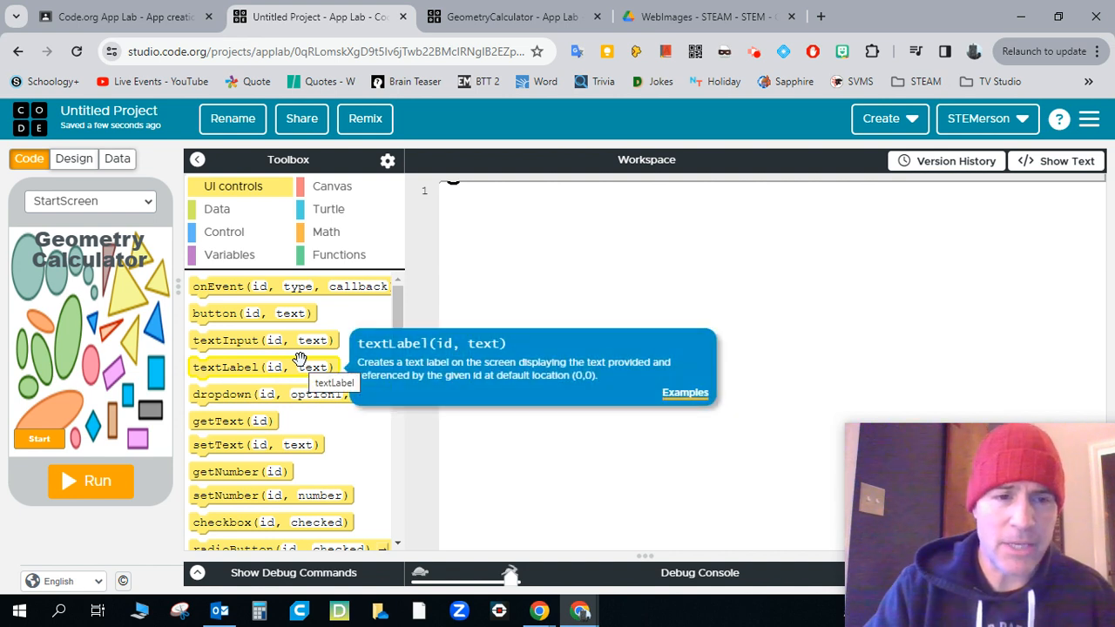
mouse_move(404, 523)
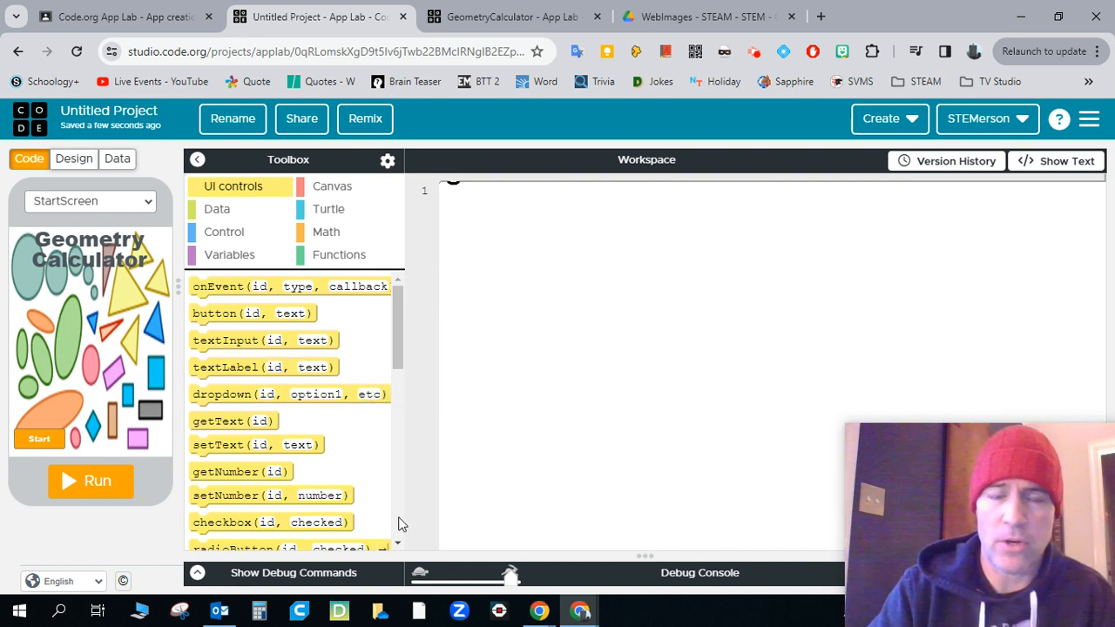
mouse_move(305, 444)
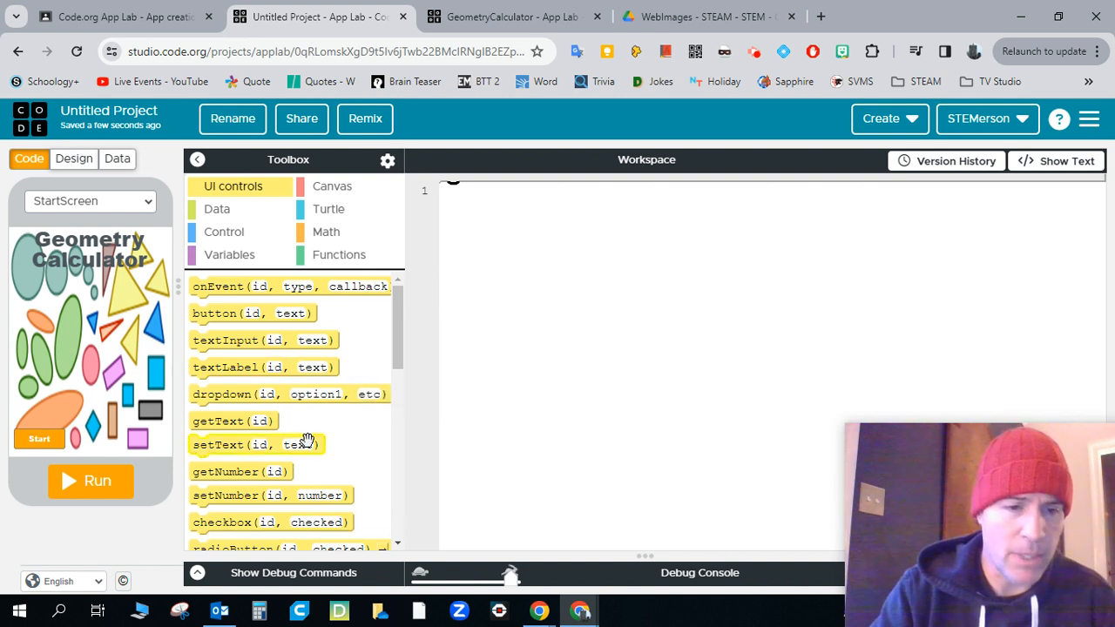
scroll(down, 3)
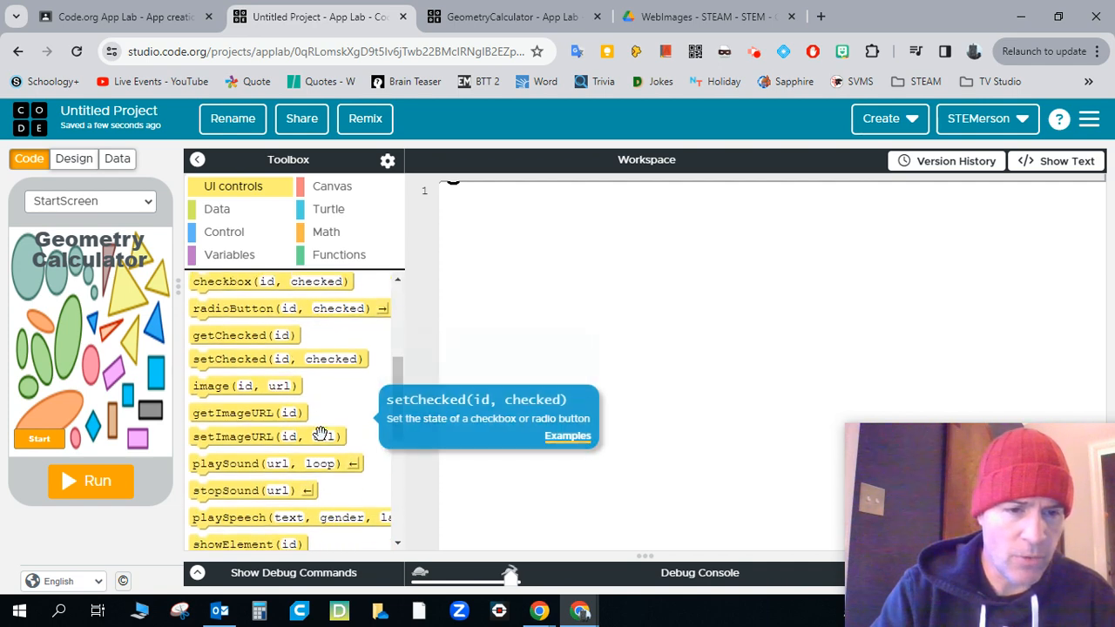
scroll(down, 3)
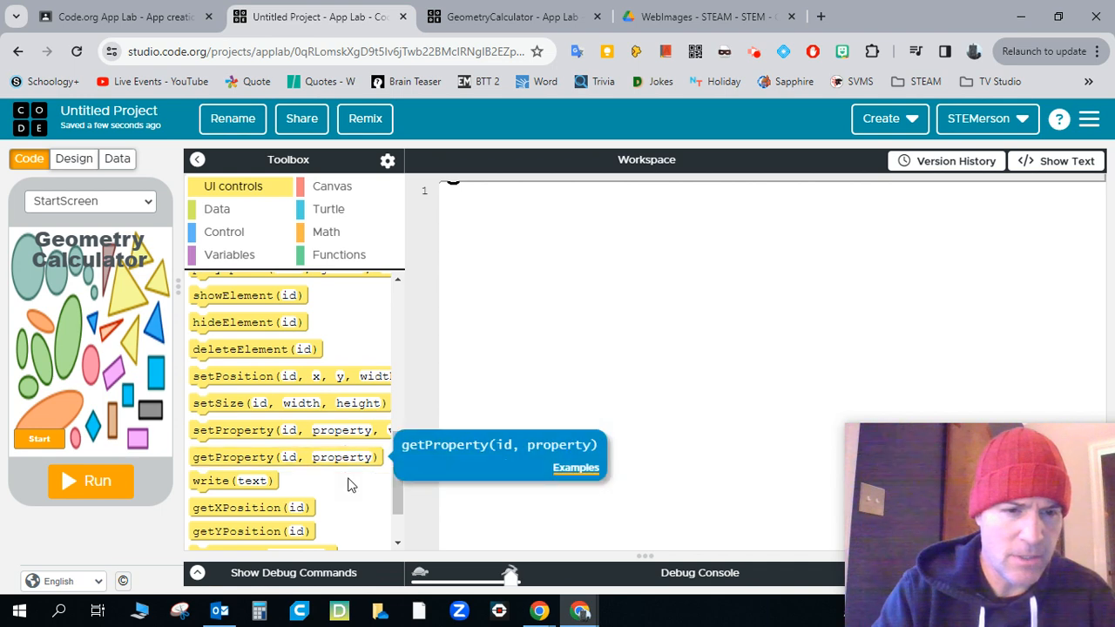
scroll(down, 3)
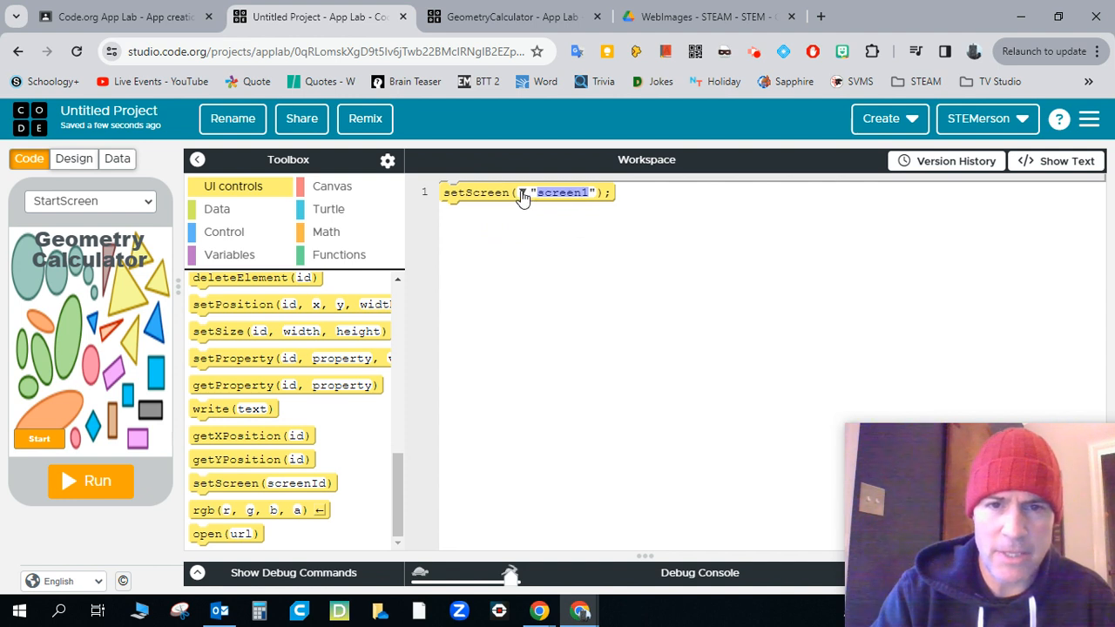
- Make line 1 read setScreen("StartScreen") instead of "screen1"
click(523, 192)
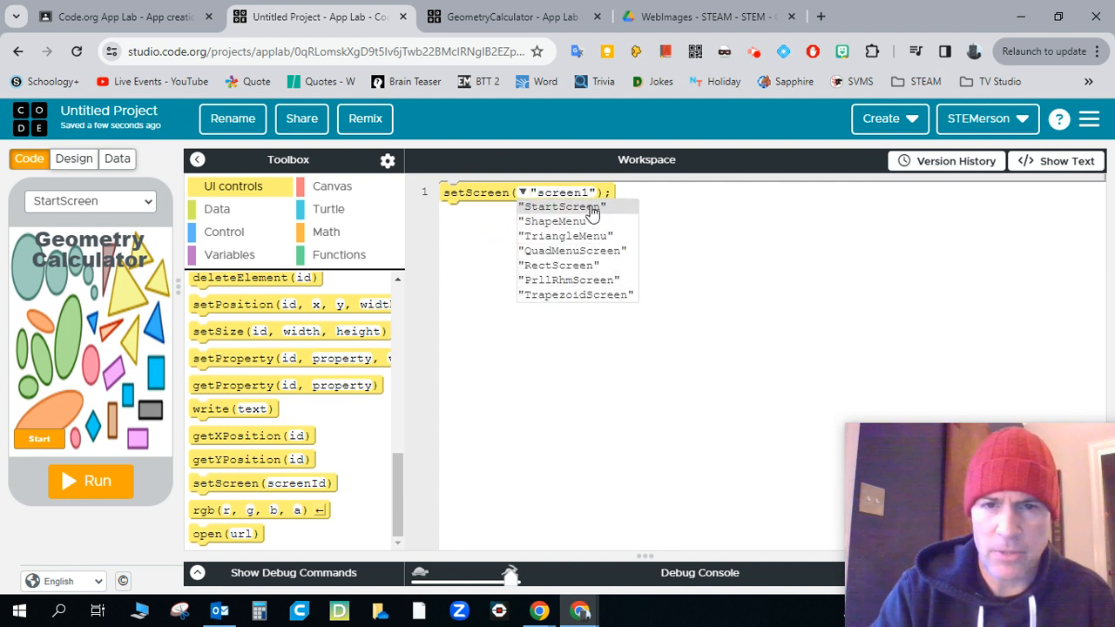
click(561, 206)
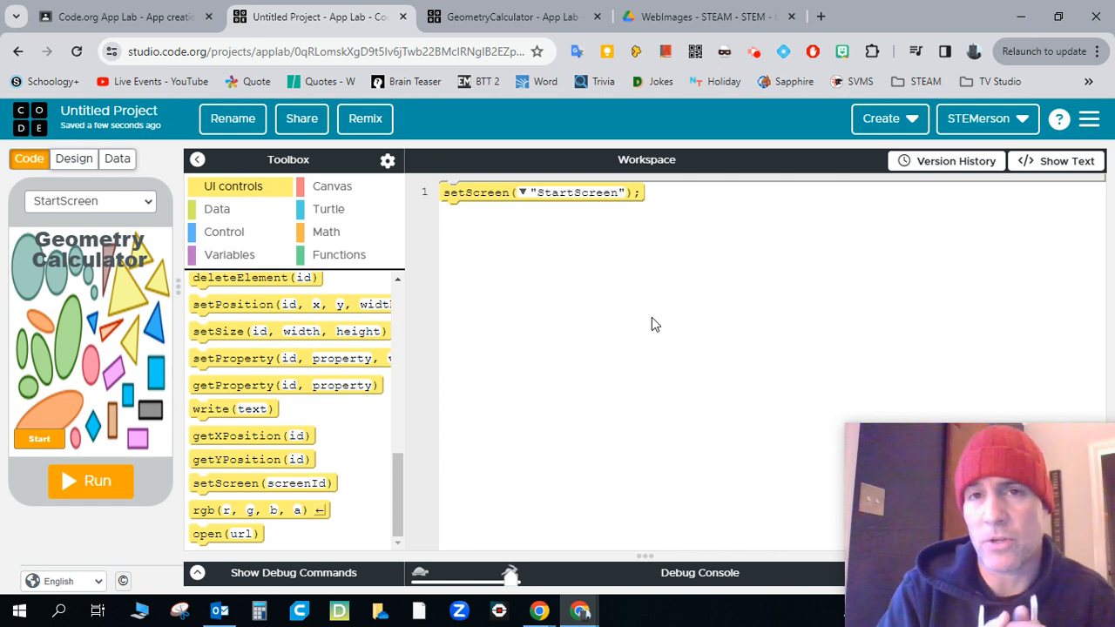
mouse_move(524, 326)
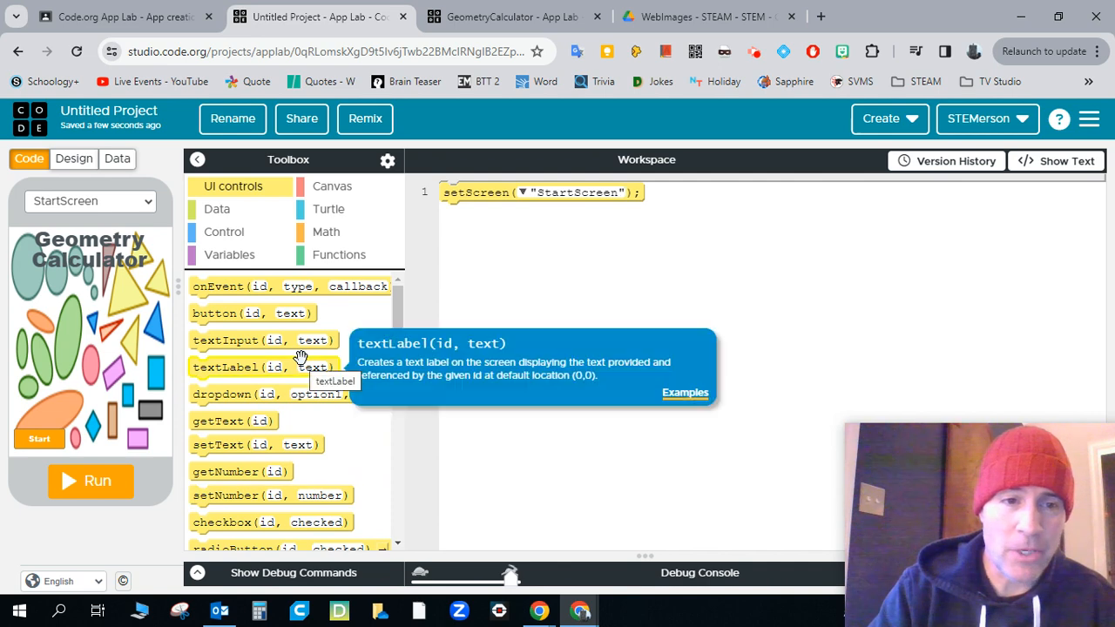
- Add an onEvent click handler for "StartButton" below the setScreen line
drag(276, 286, 509, 305)
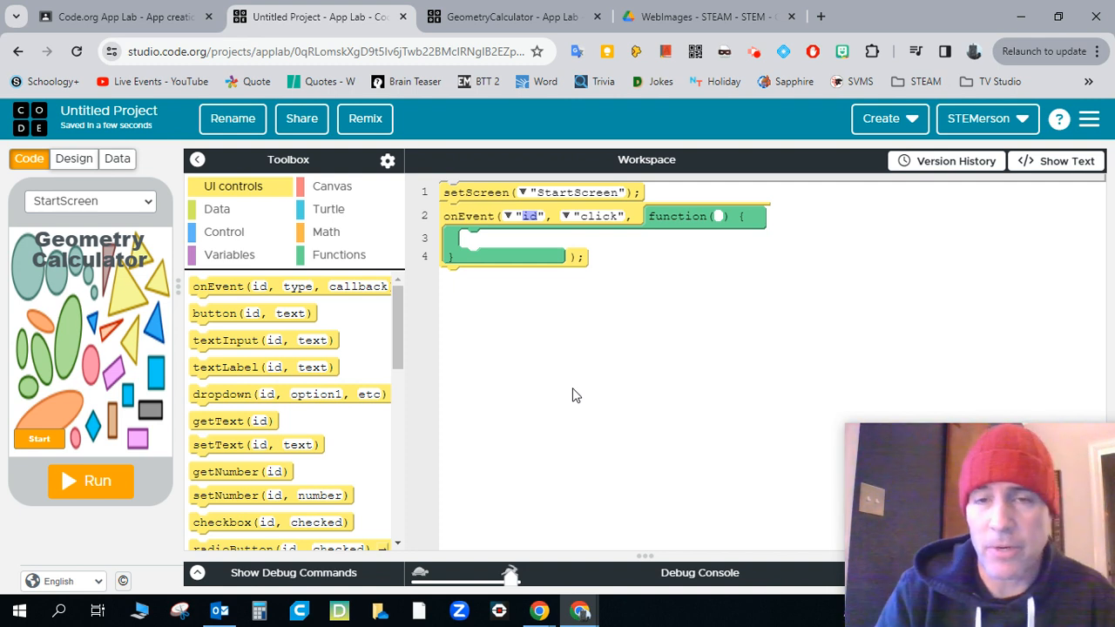
mouse_move(550, 272)
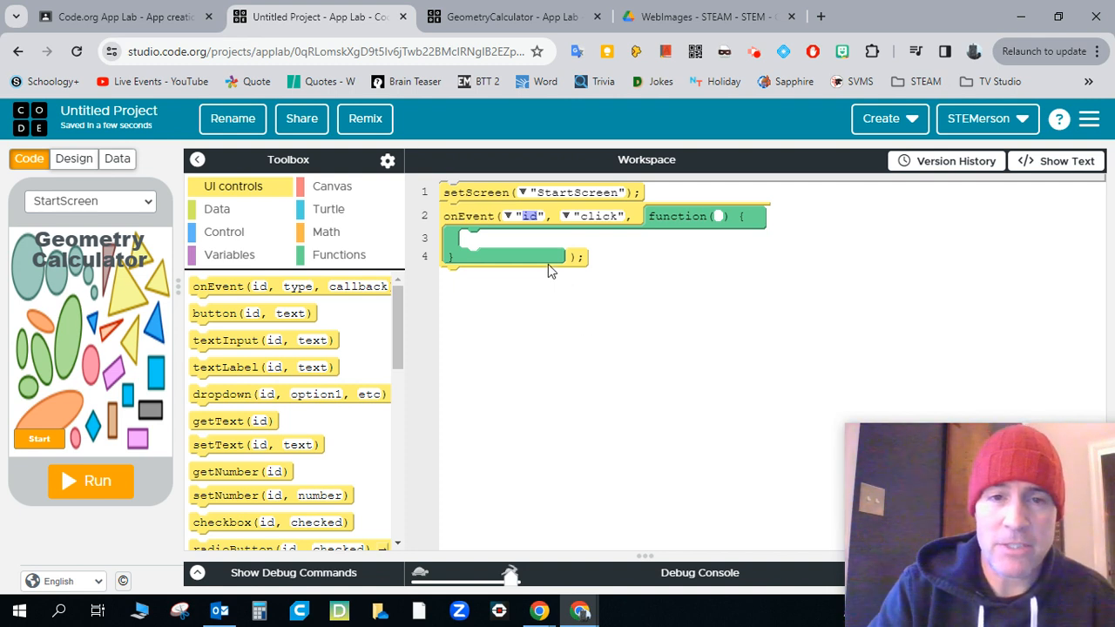
click(529, 216)
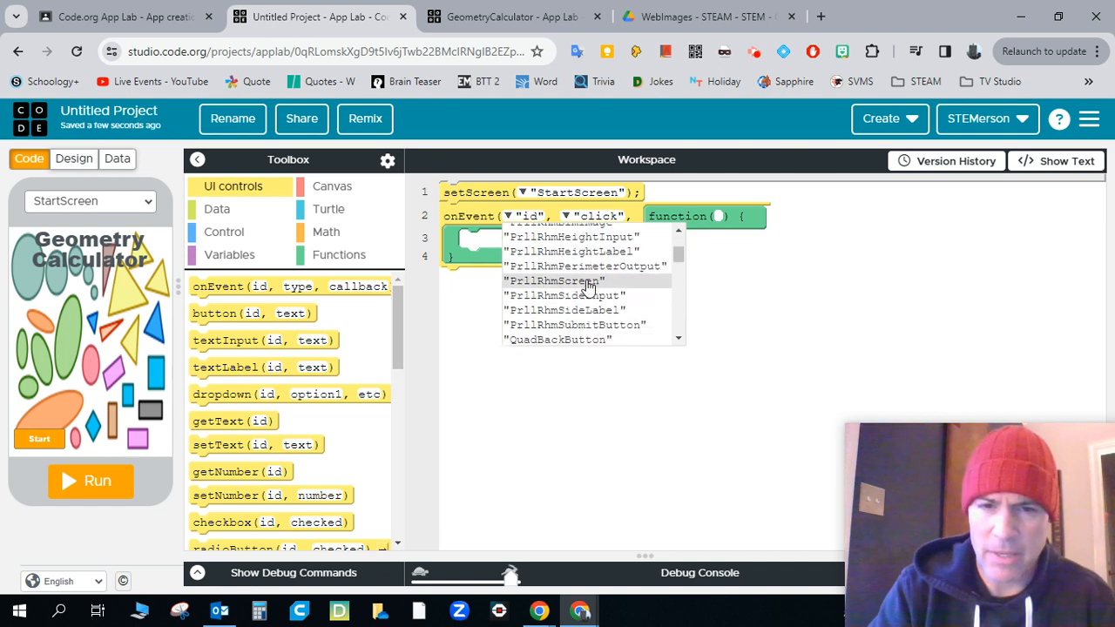
scroll(down, 3)
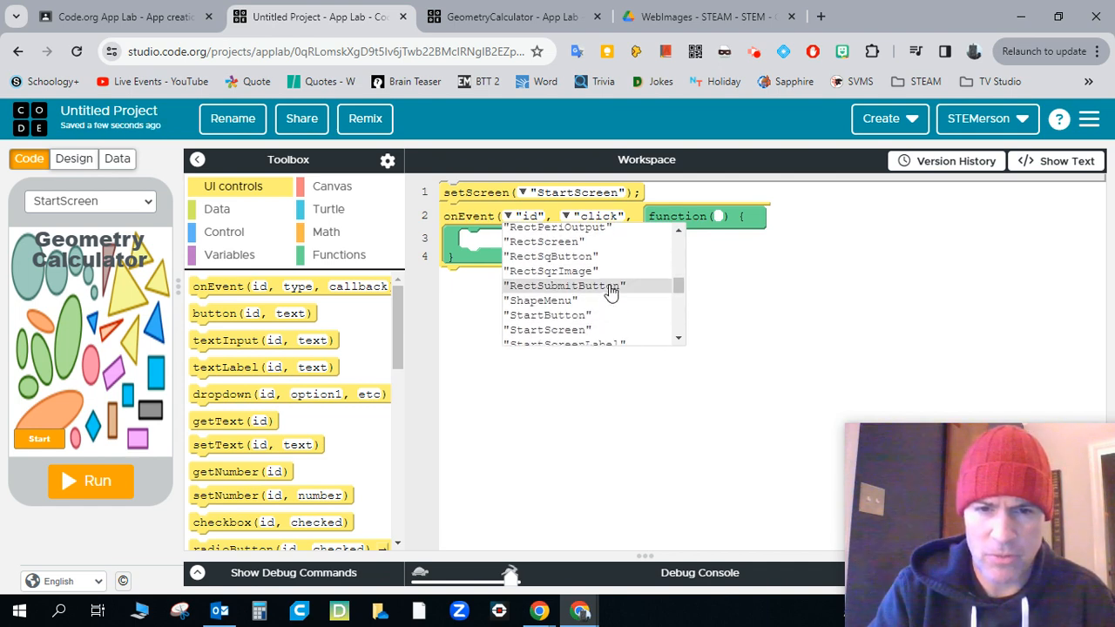
mouse_move(591, 313)
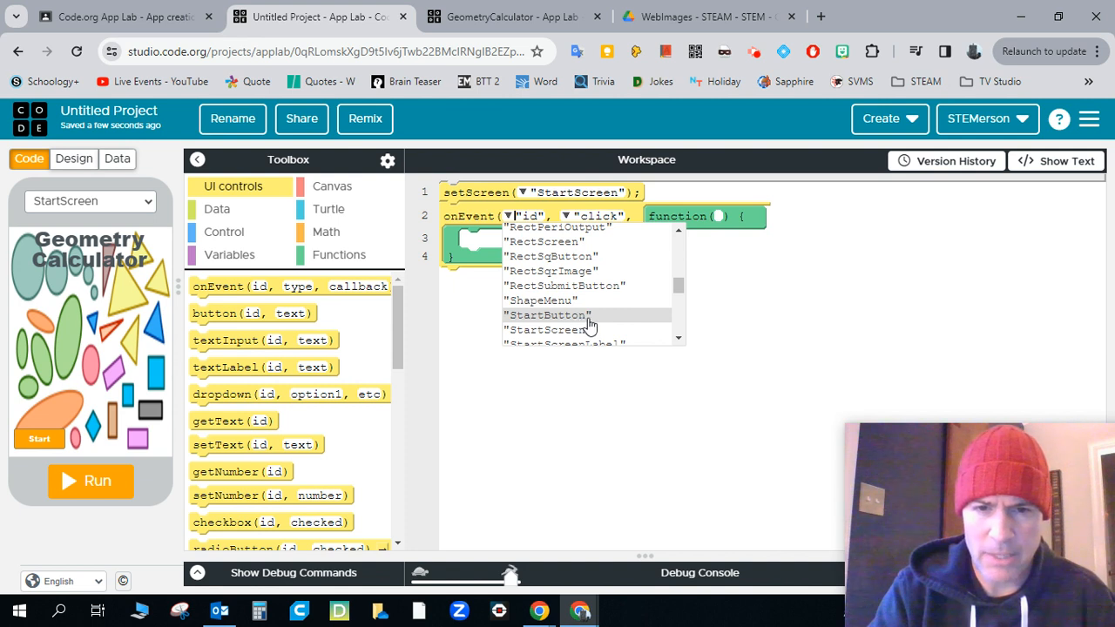
click(547, 313)
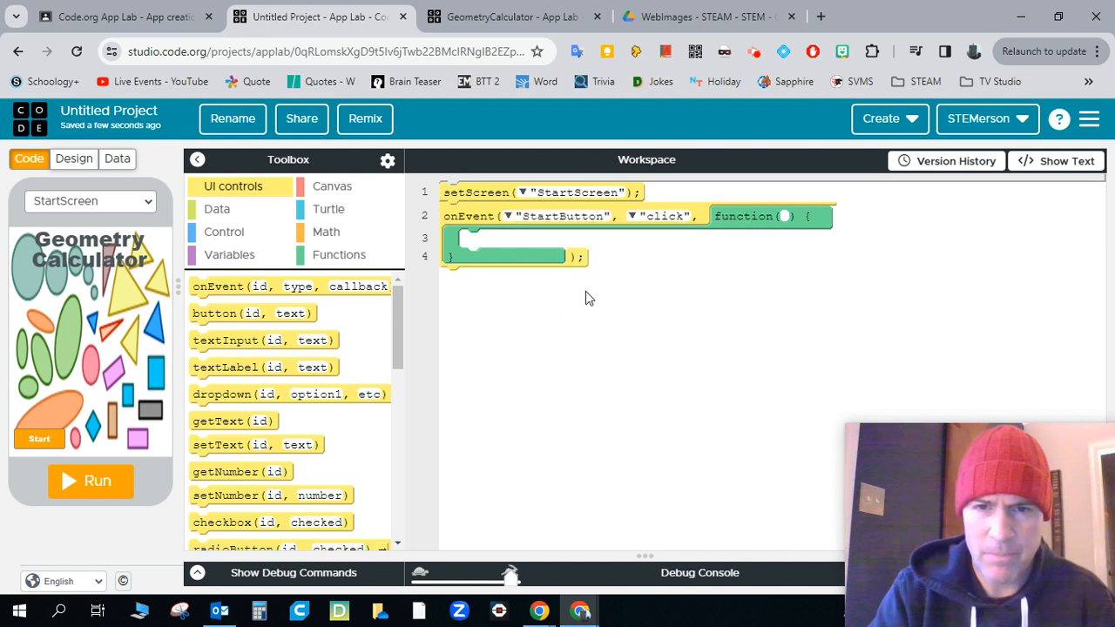
mouse_move(578, 331)
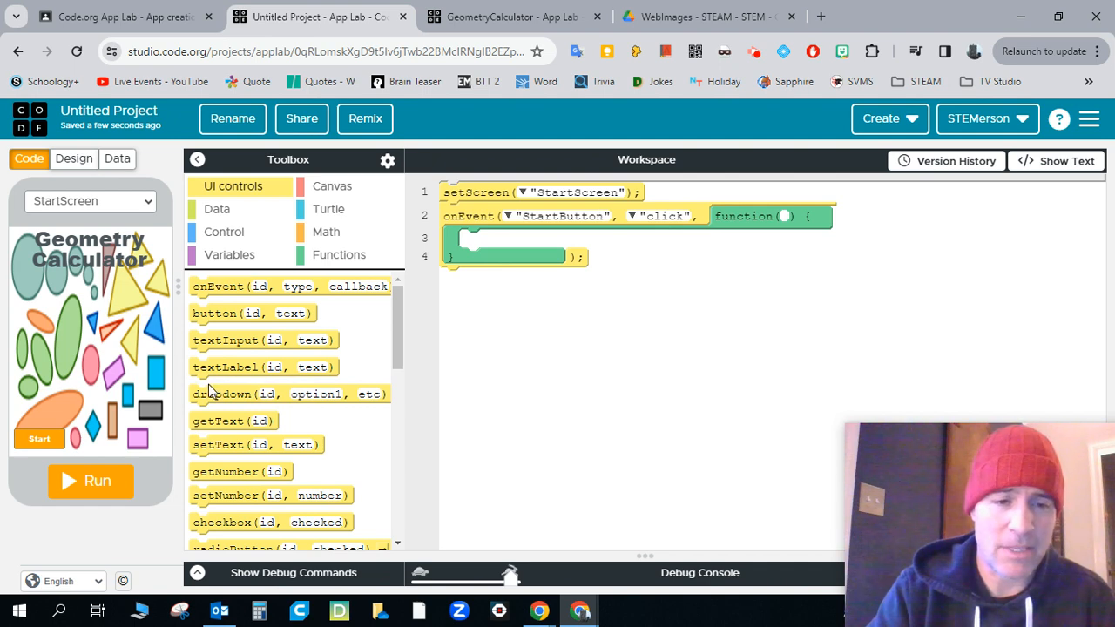
- Make the StartButton handler's setScreen call target "ShapeMenu"
scroll(down, 3)
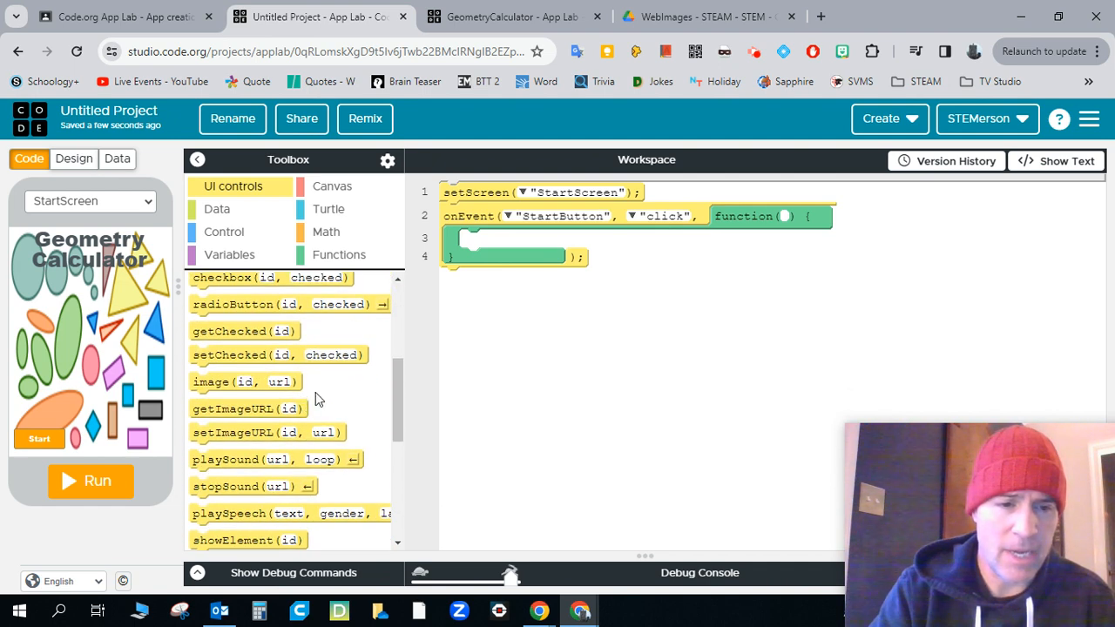
scroll(down, 3)
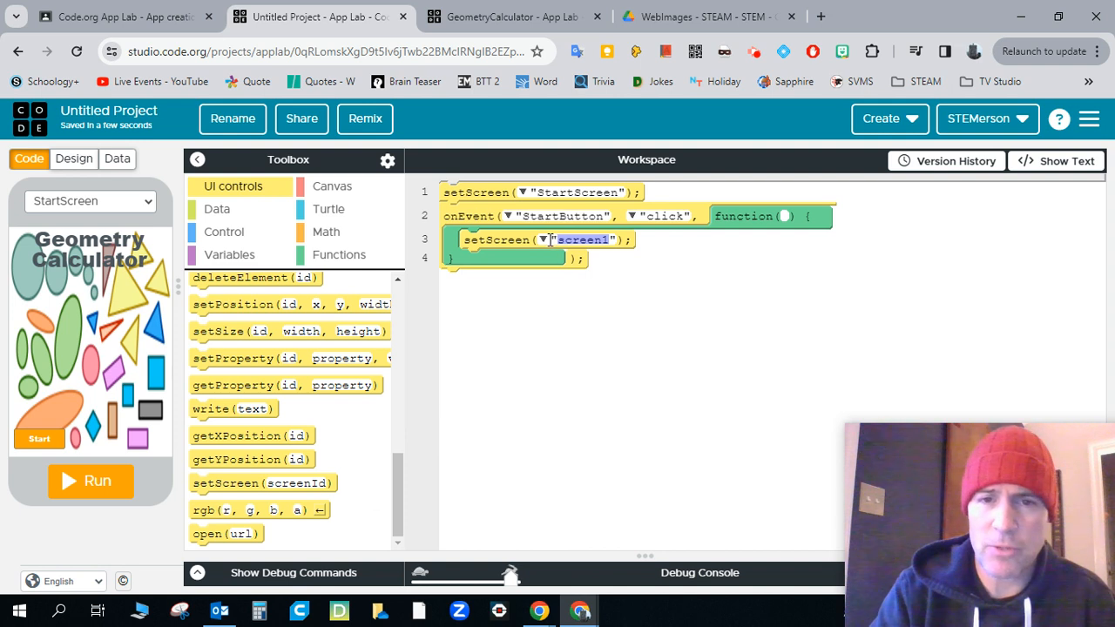
click(540, 240)
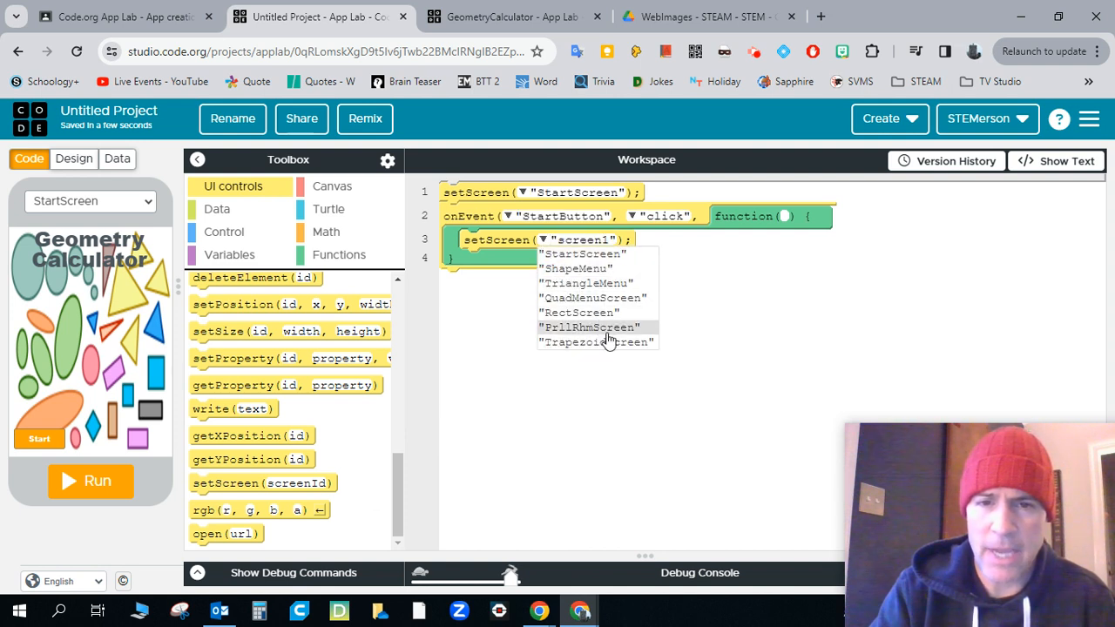
mouse_move(613, 312)
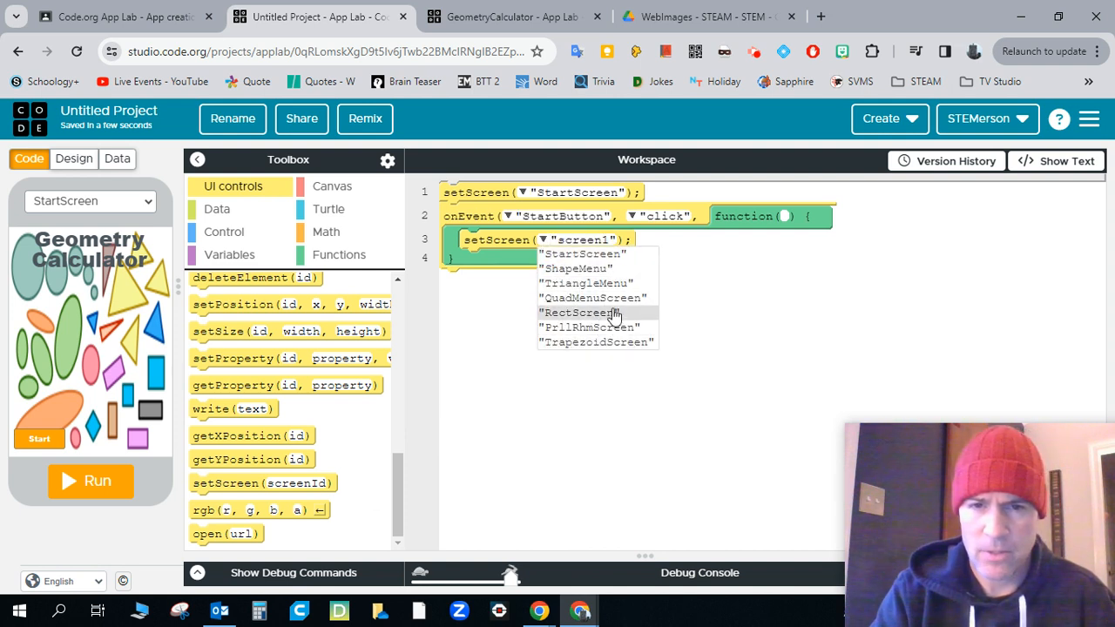
click(575, 268)
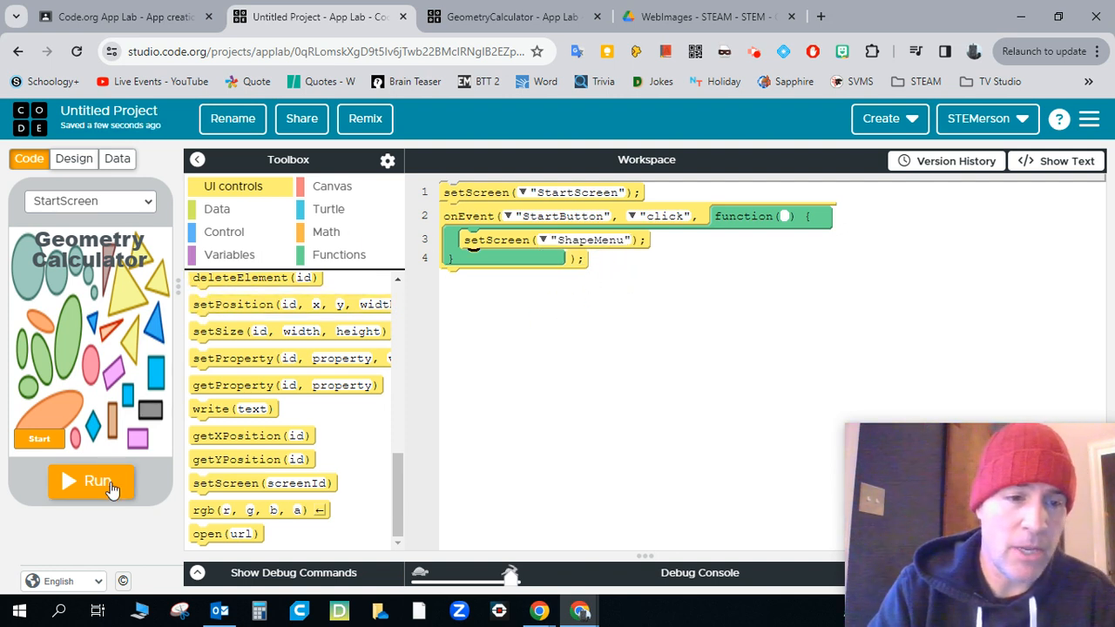
- Run the app twice and press Start to confirm it reaches the Triangles/Quadrilaterals menu
click(90, 481)
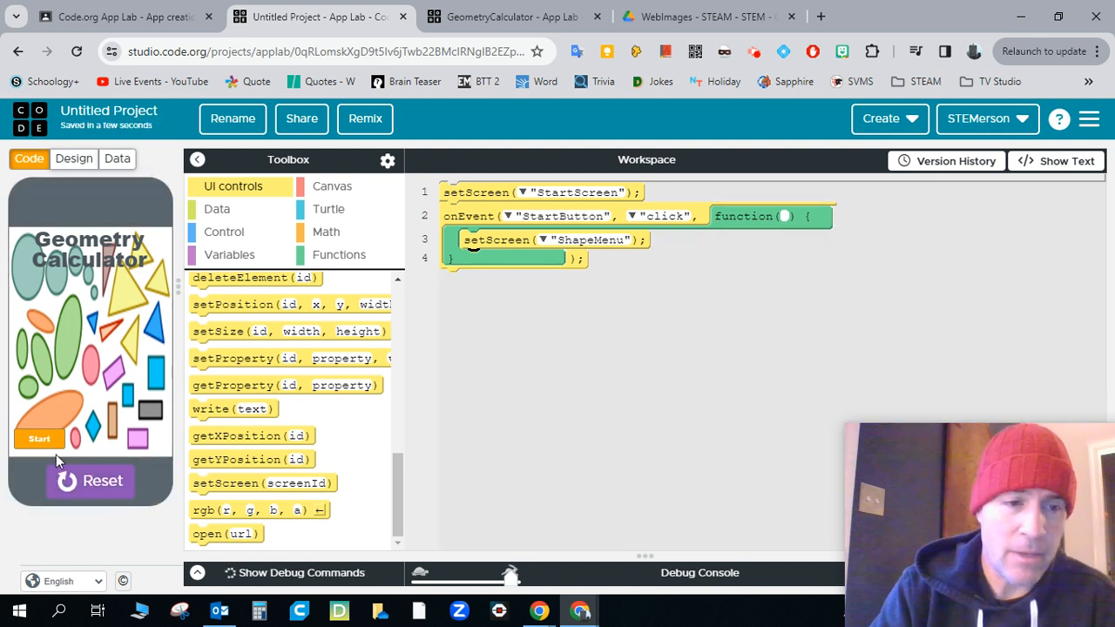
click(38, 439)
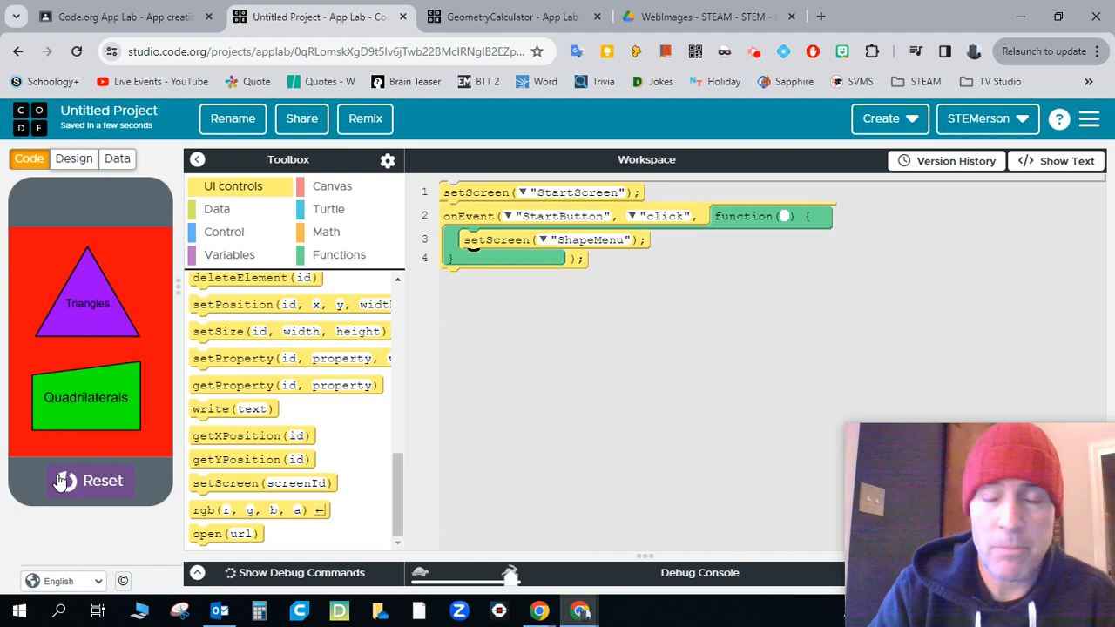
click(90, 481)
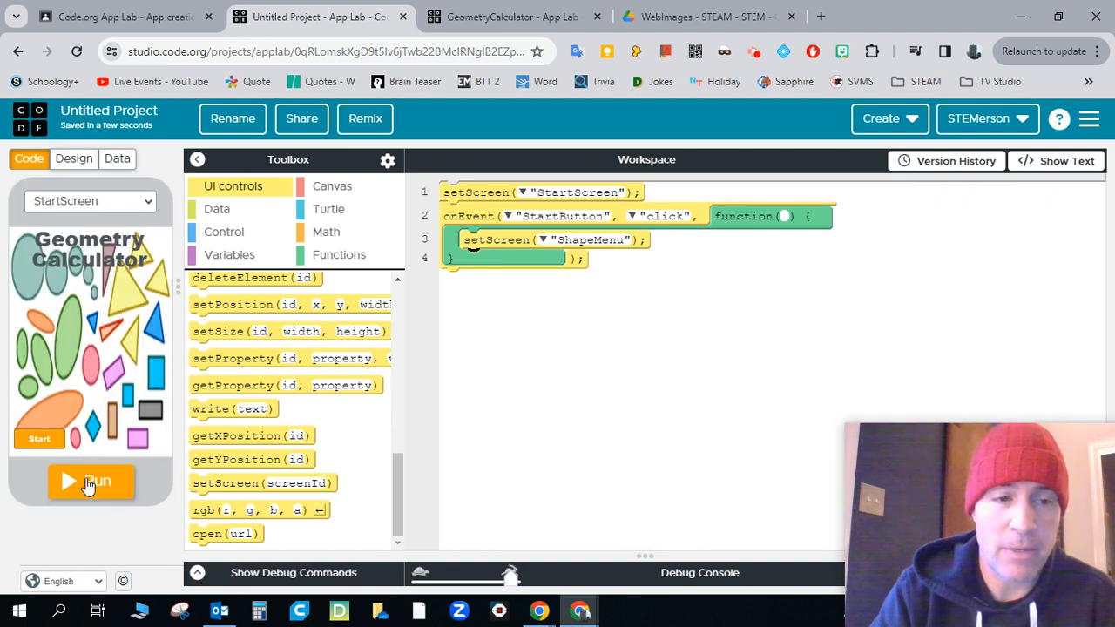
mouse_move(561, 442)
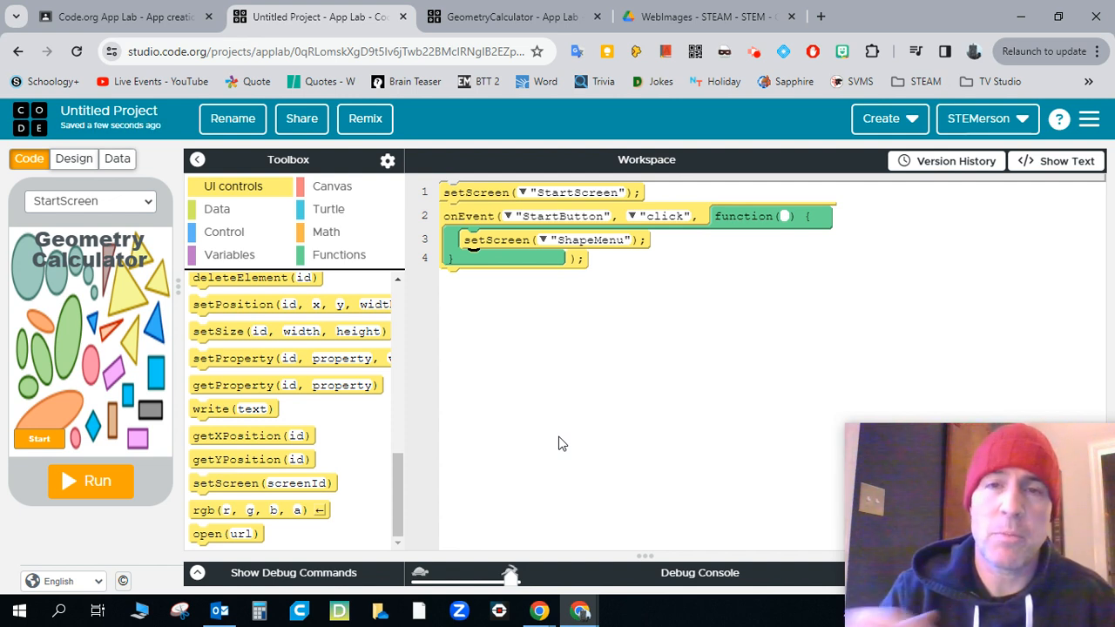
mouse_move(289, 385)
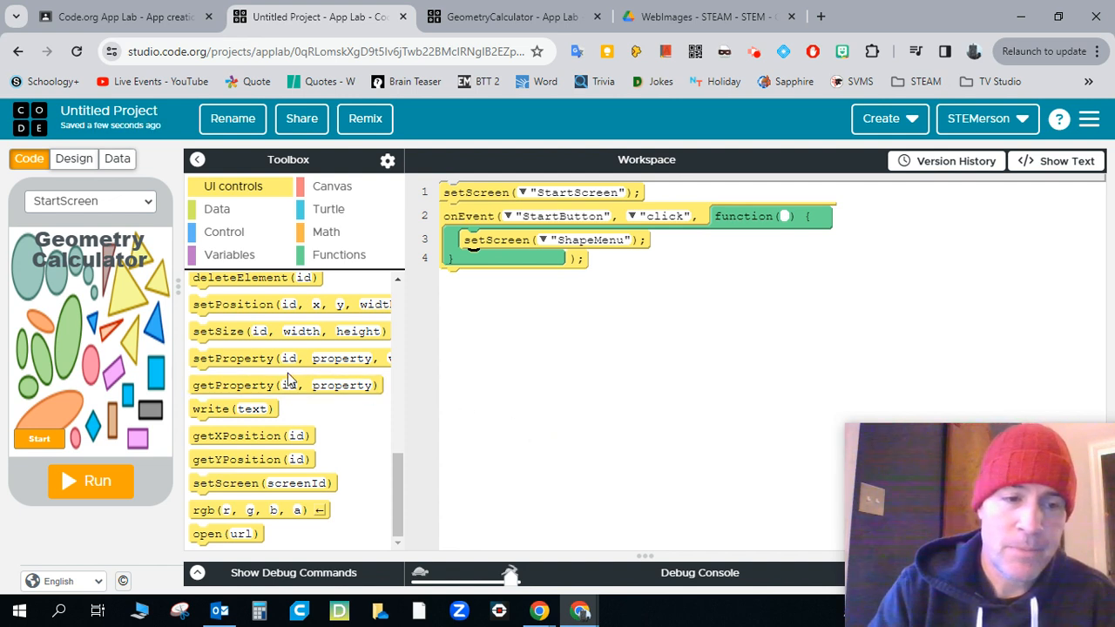
click(91, 481)
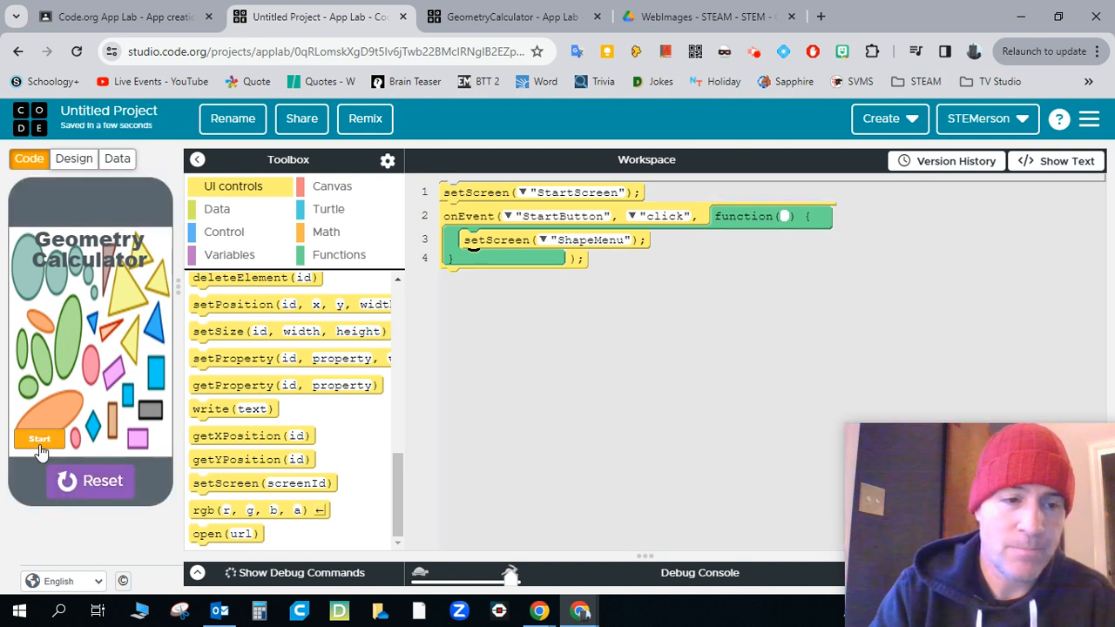
click(38, 439)
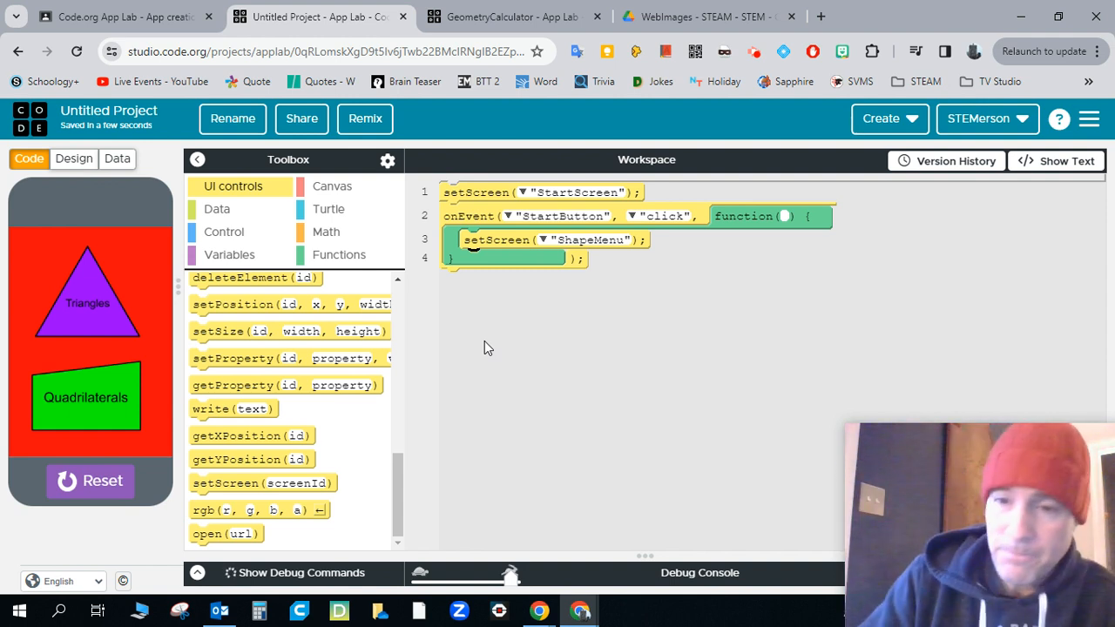
mouse_move(512, 327)
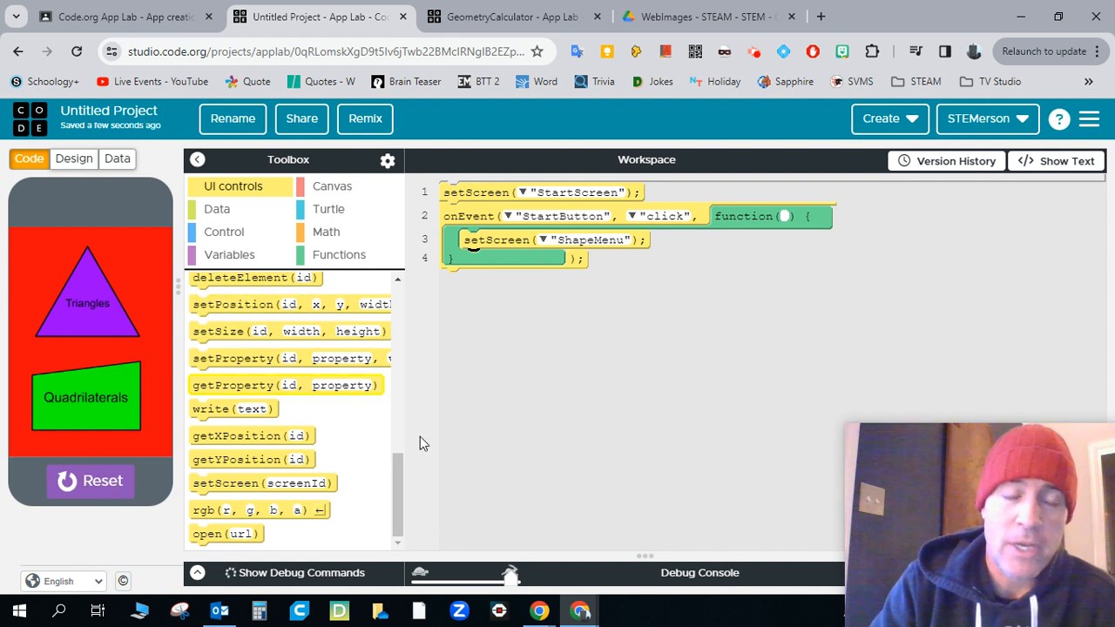
mouse_move(610, 485)
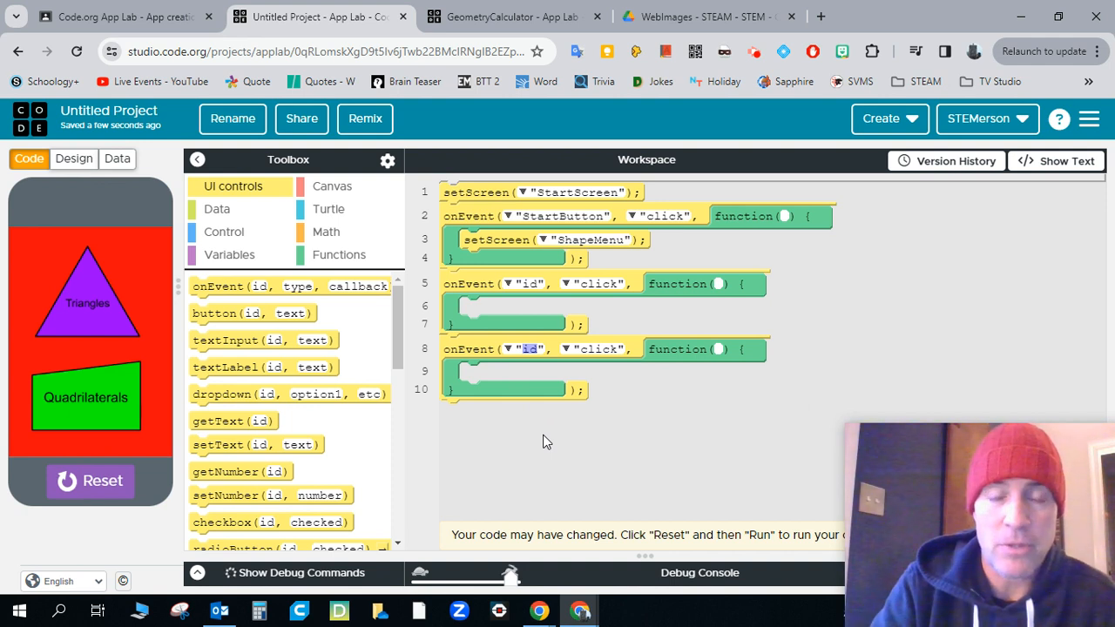
mouse_move(571, 338)
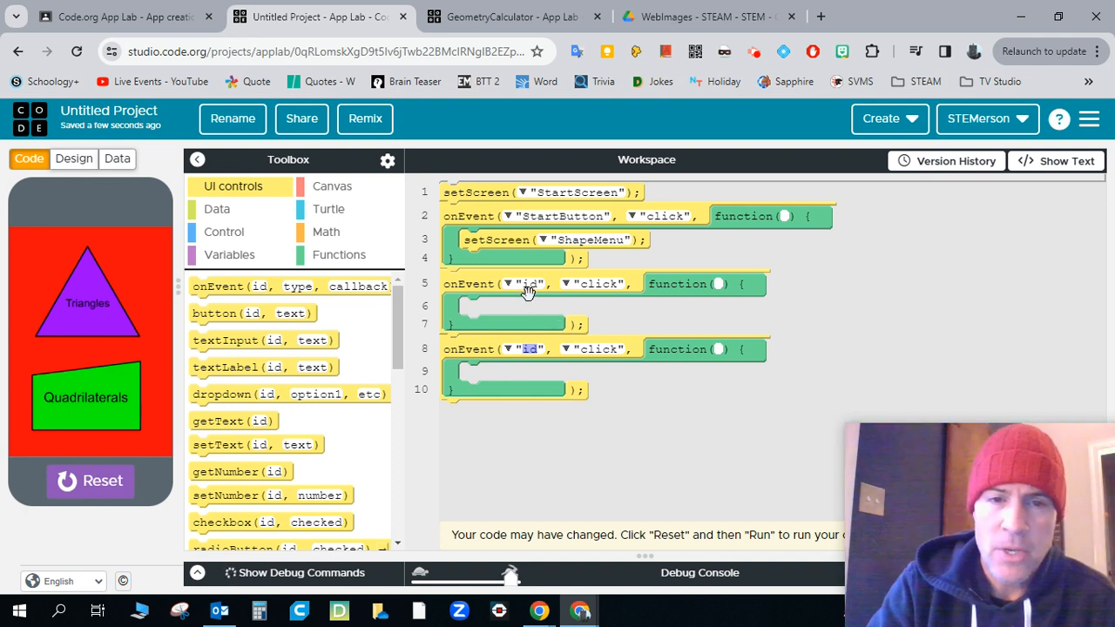
- Set the first new onEvent handler's id to "TriangleButton"
click(535, 282)
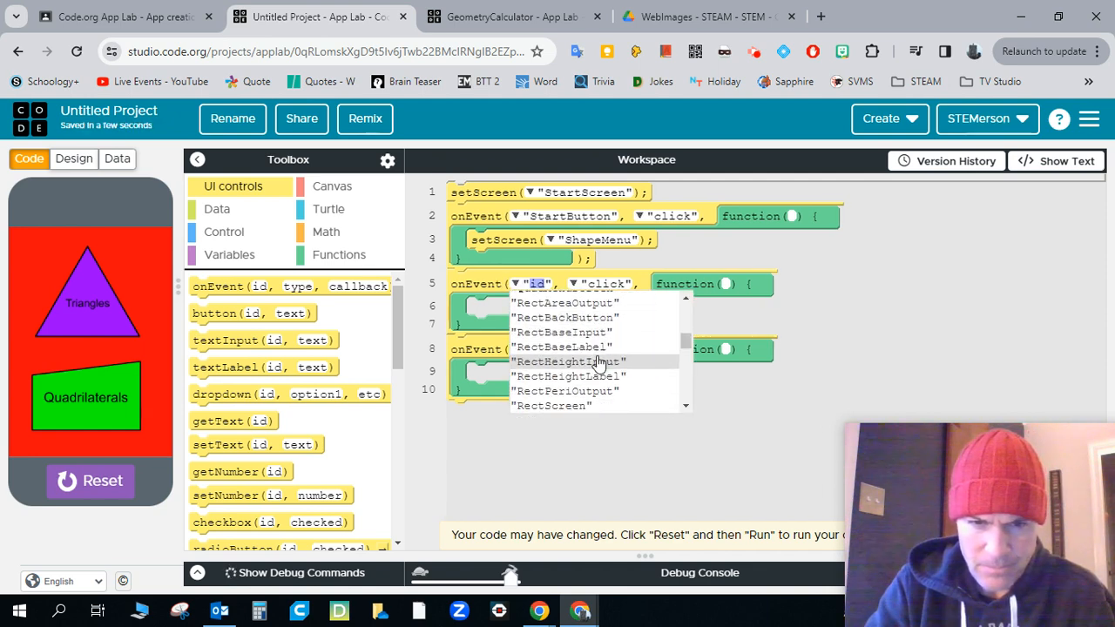
scroll(down, 3)
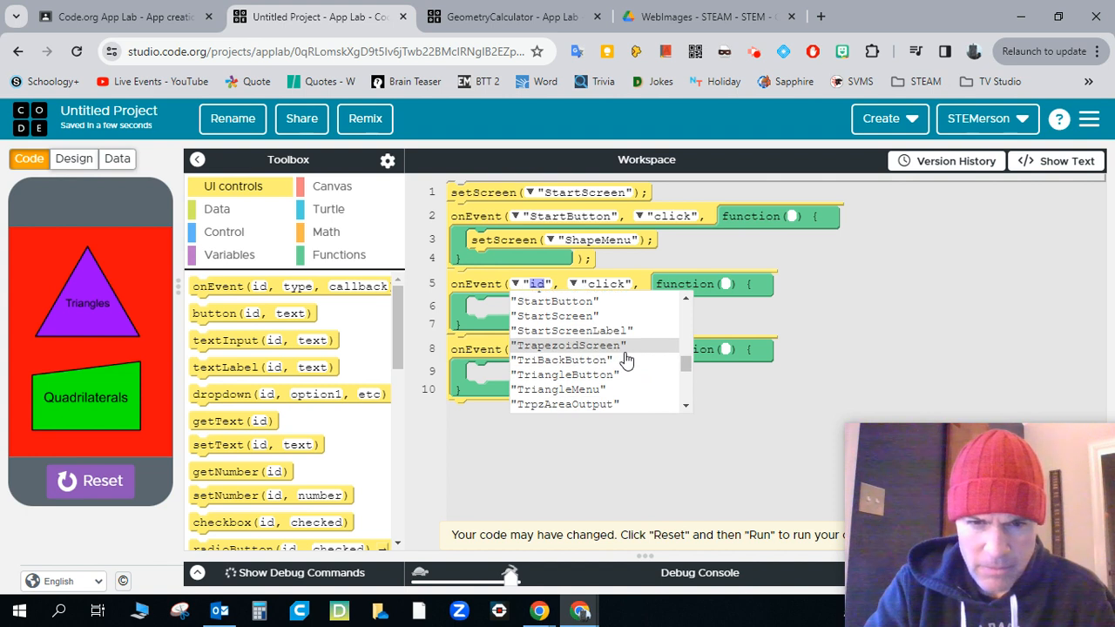
mouse_move(609, 375)
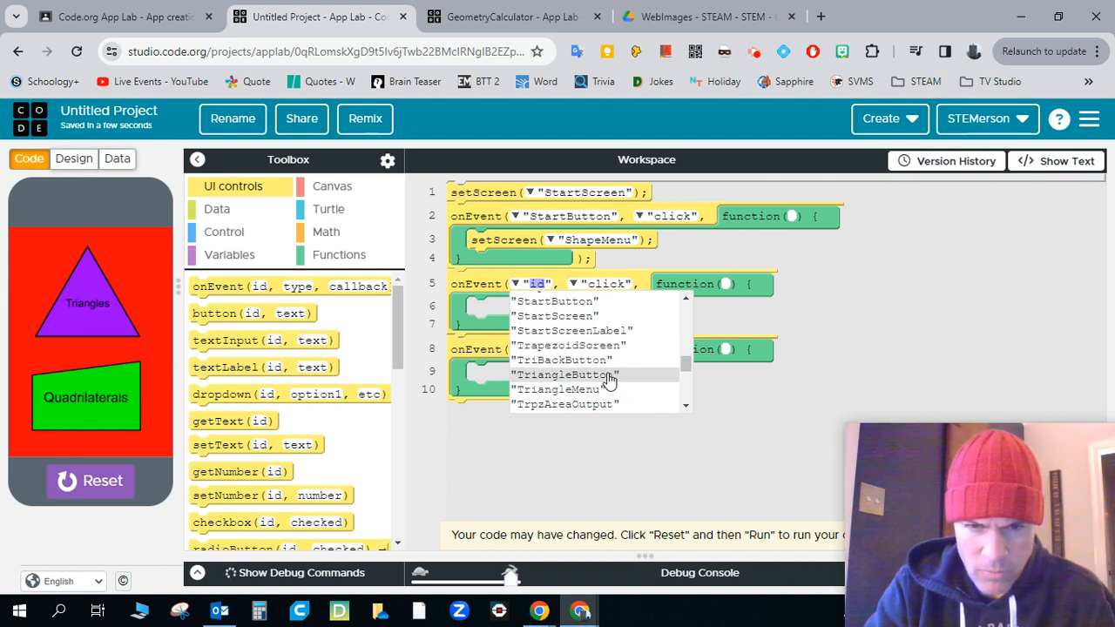
click(564, 375)
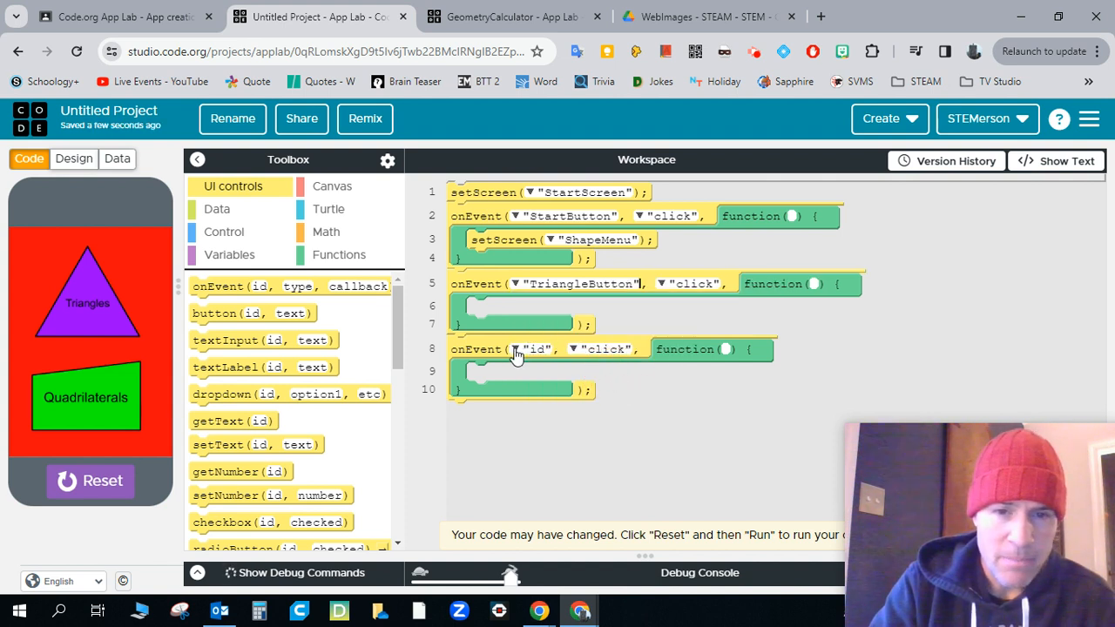
- Set the second new onEvent handler's id to "QuadButton"
click(537, 349)
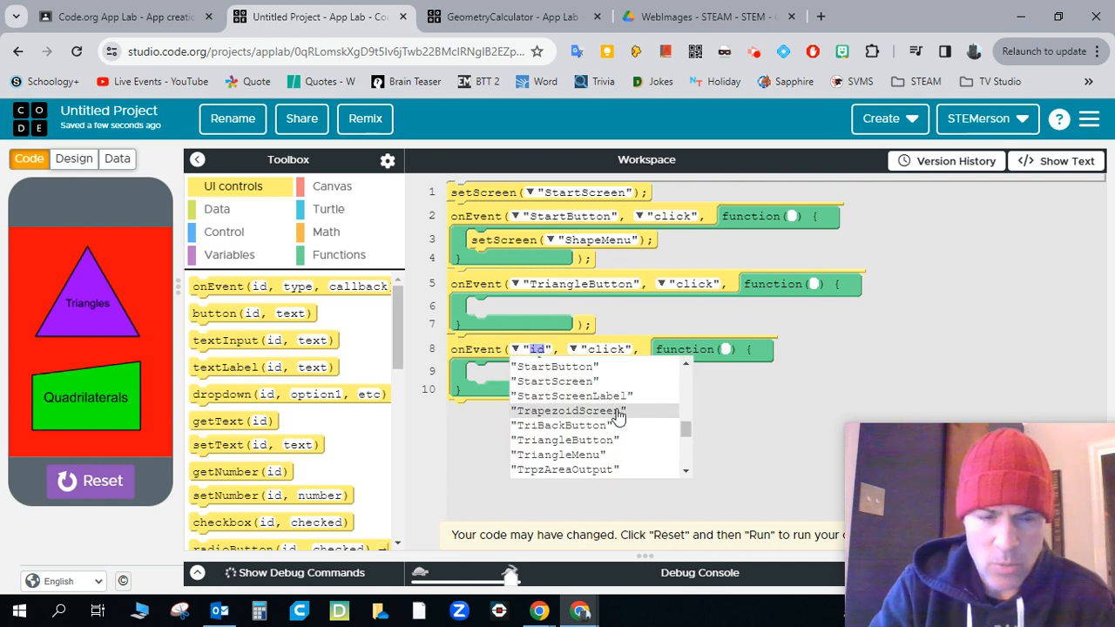
scroll(down, 3)
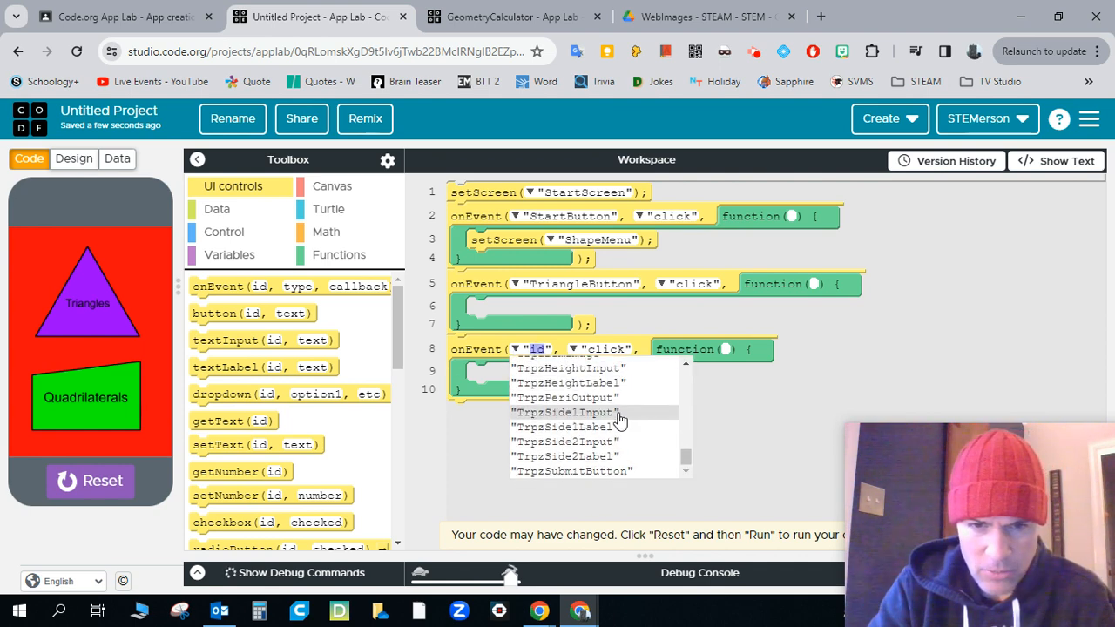
scroll(down, 3)
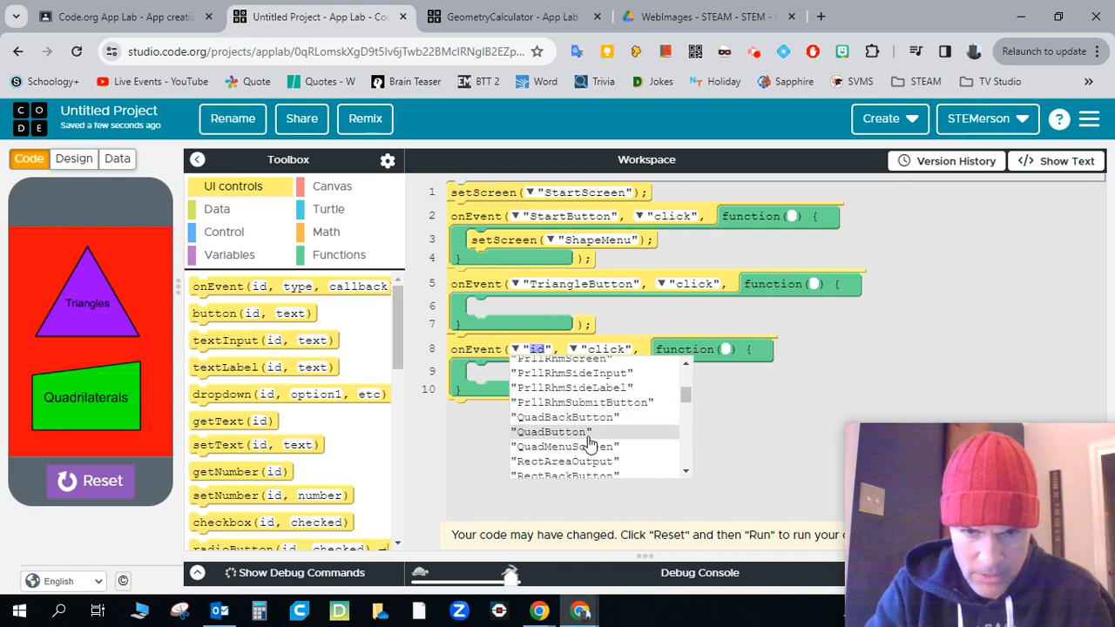
click(564, 432)
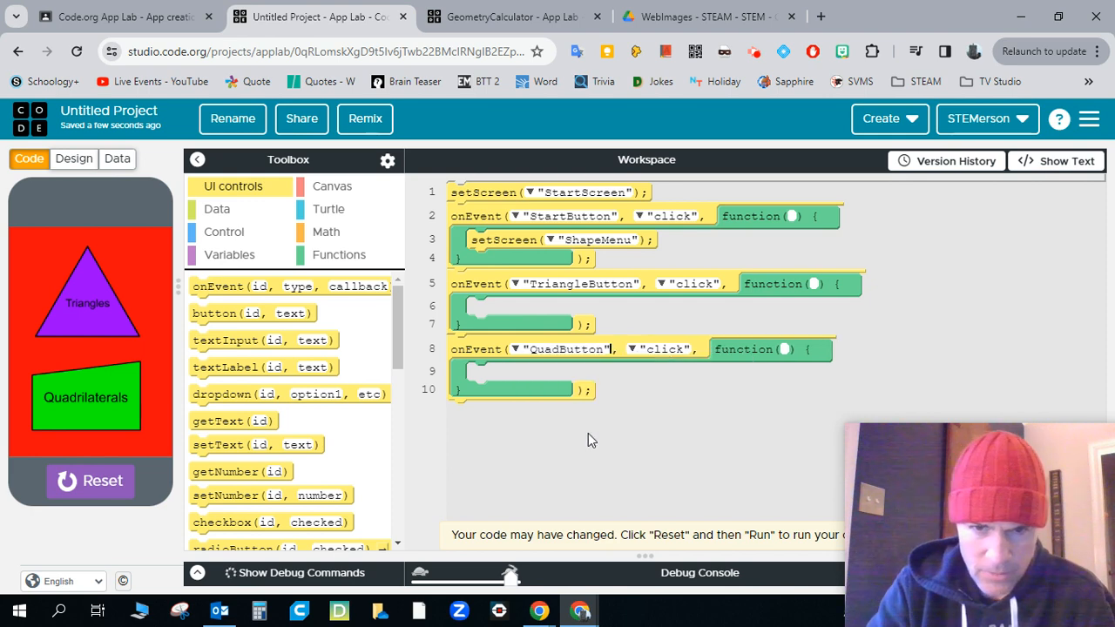
mouse_move(557, 318)
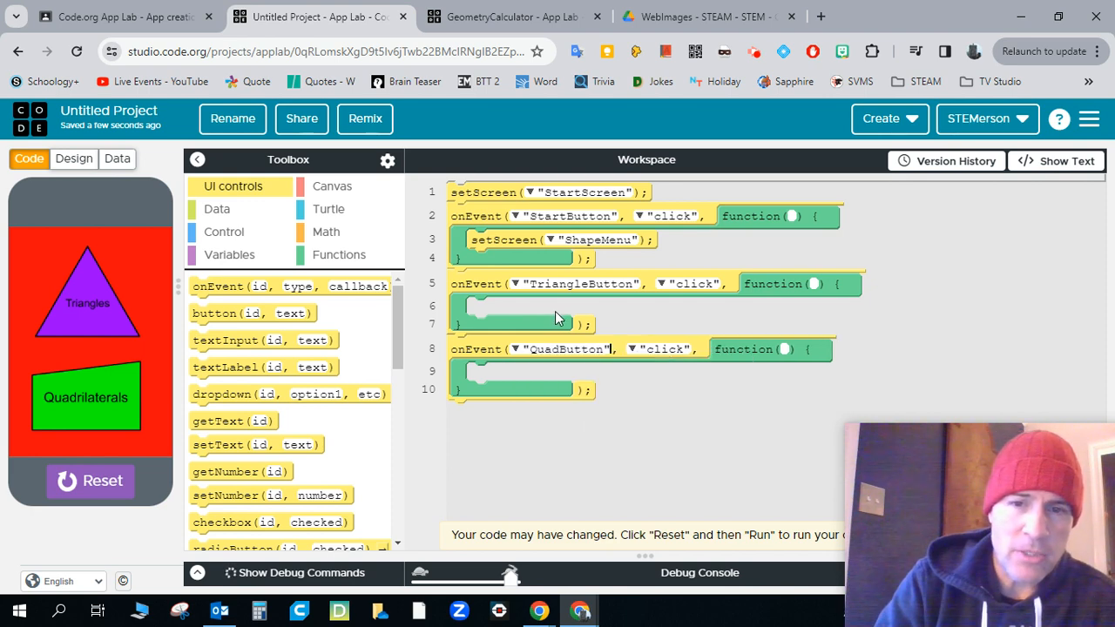
- Make the TriangleButton handler call setScreen("TriangleMenu")
scroll(down, 3)
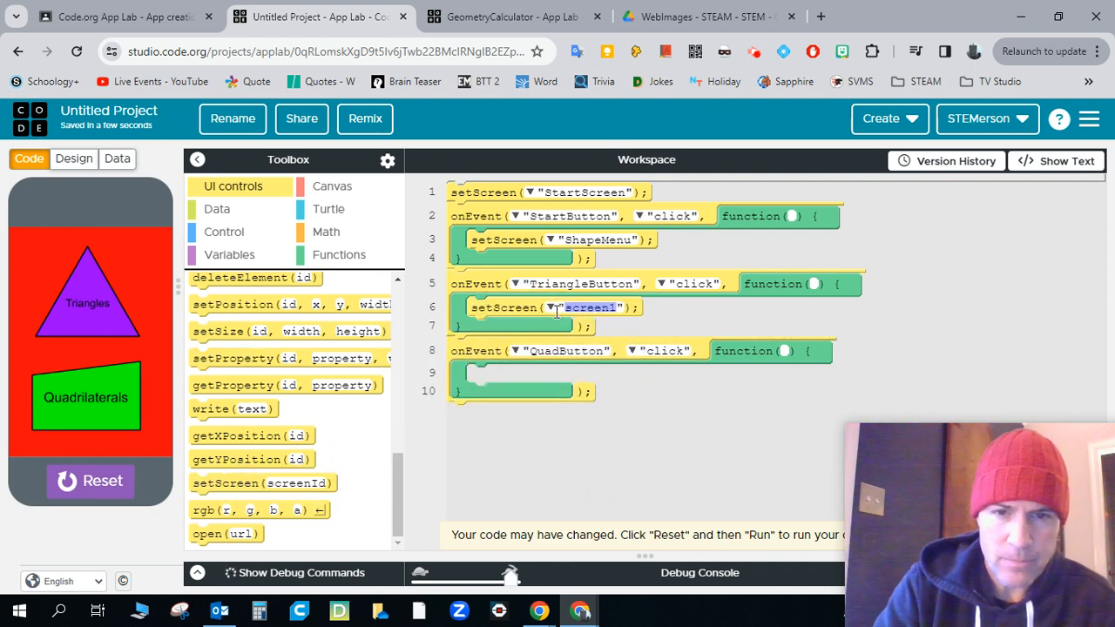
click(551, 307)
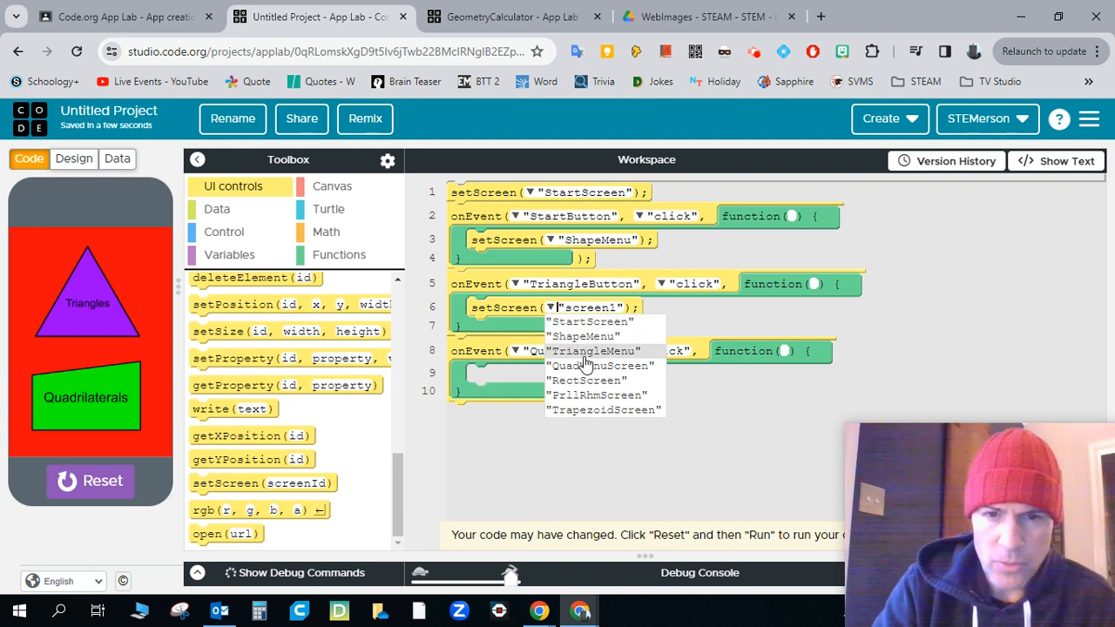
click(595, 350)
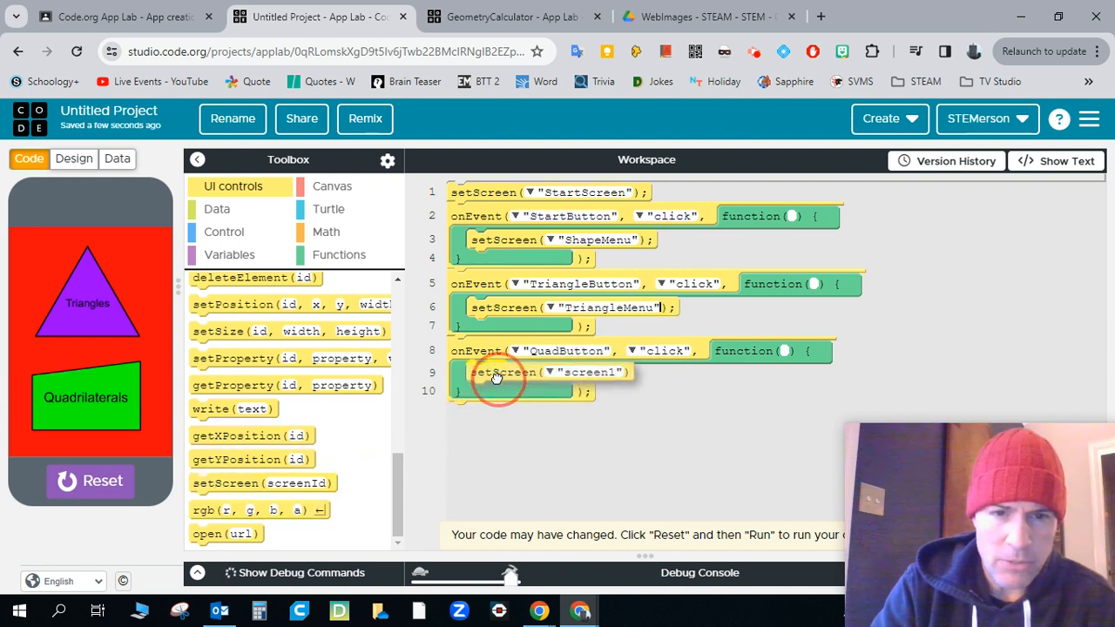
- Make the QuadButton handler call setScreen("QuadMenuScreen")
double_click(591, 372)
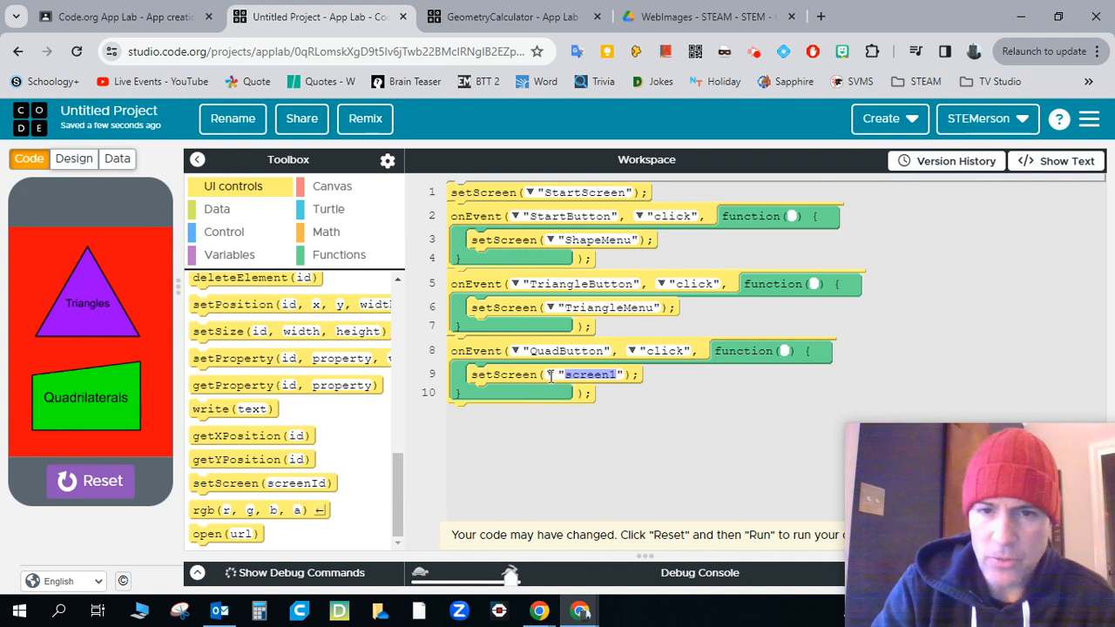
click(551, 375)
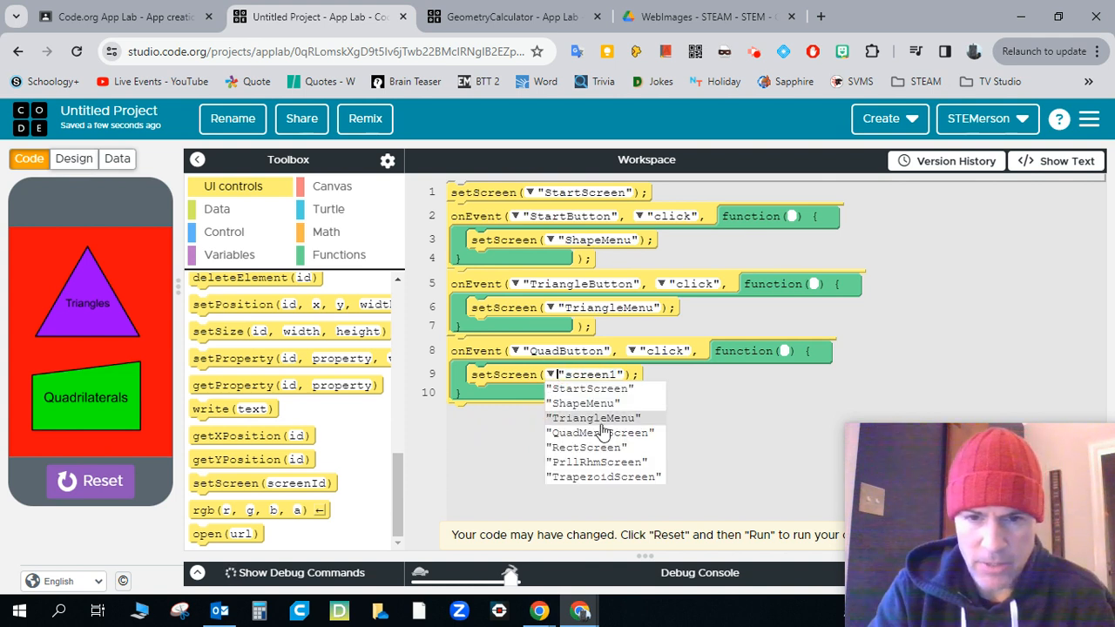
click(601, 432)
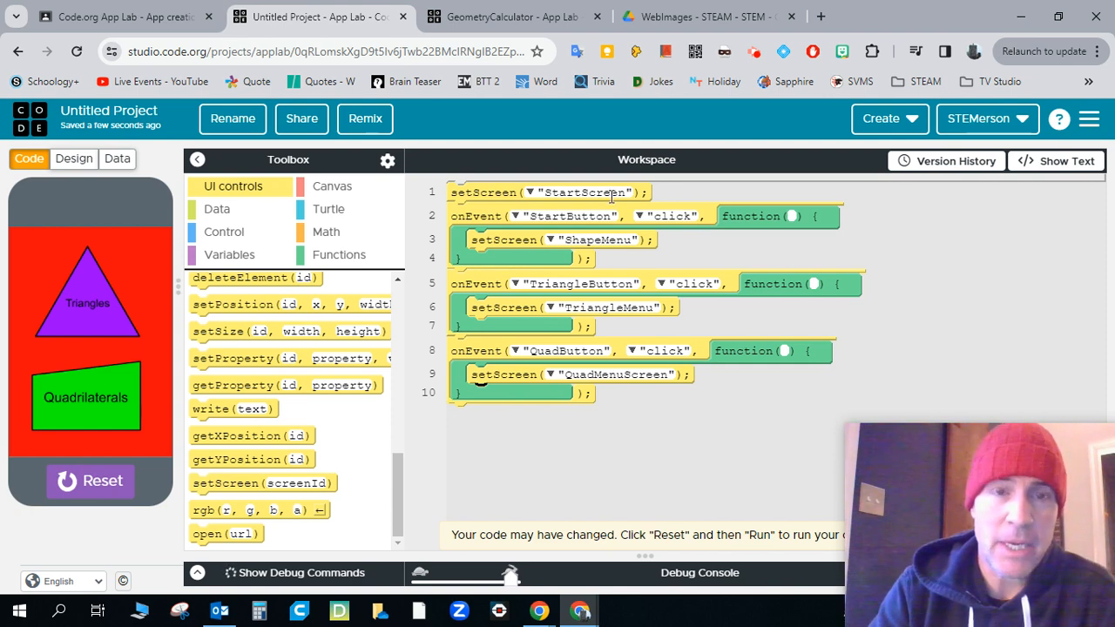
- Run the app to test the new TriangleButton and QuadButton handlers
click(102, 481)
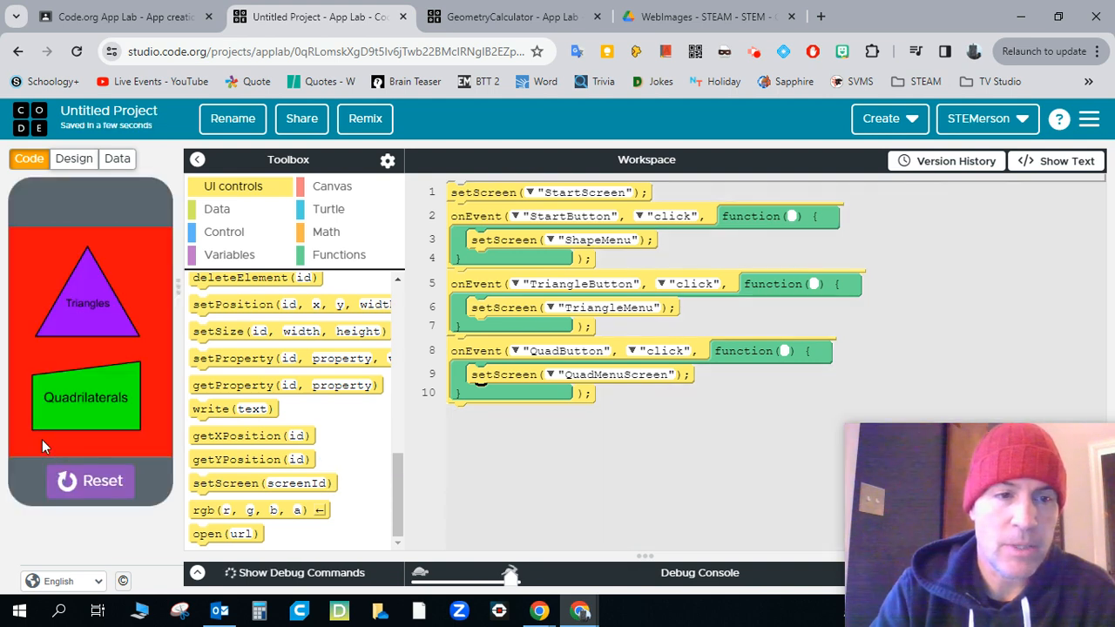
mouse_move(87, 321)
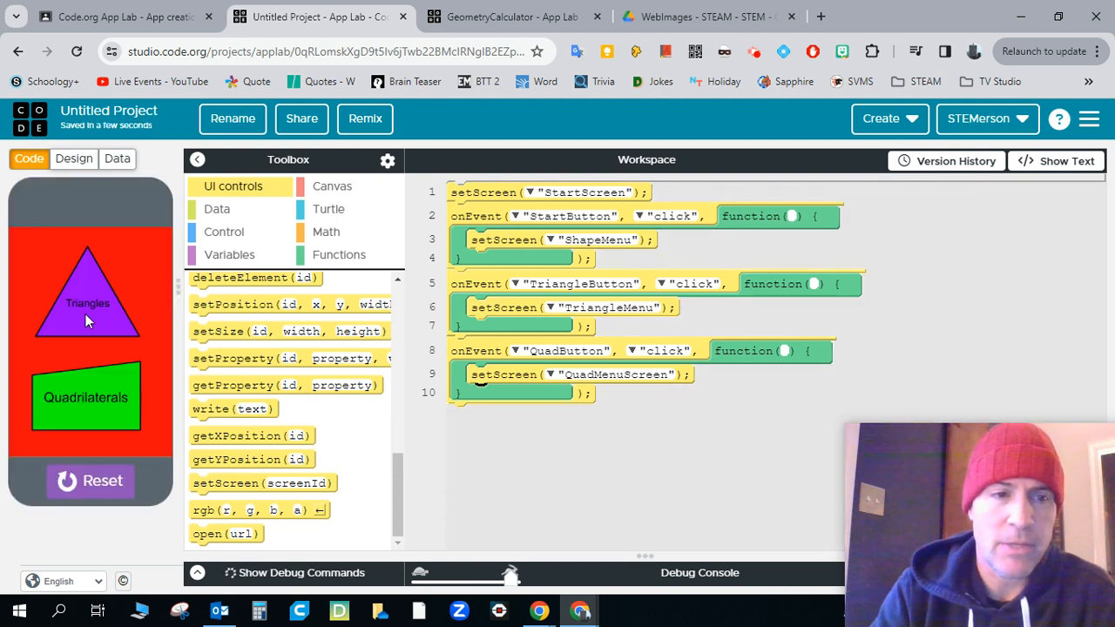